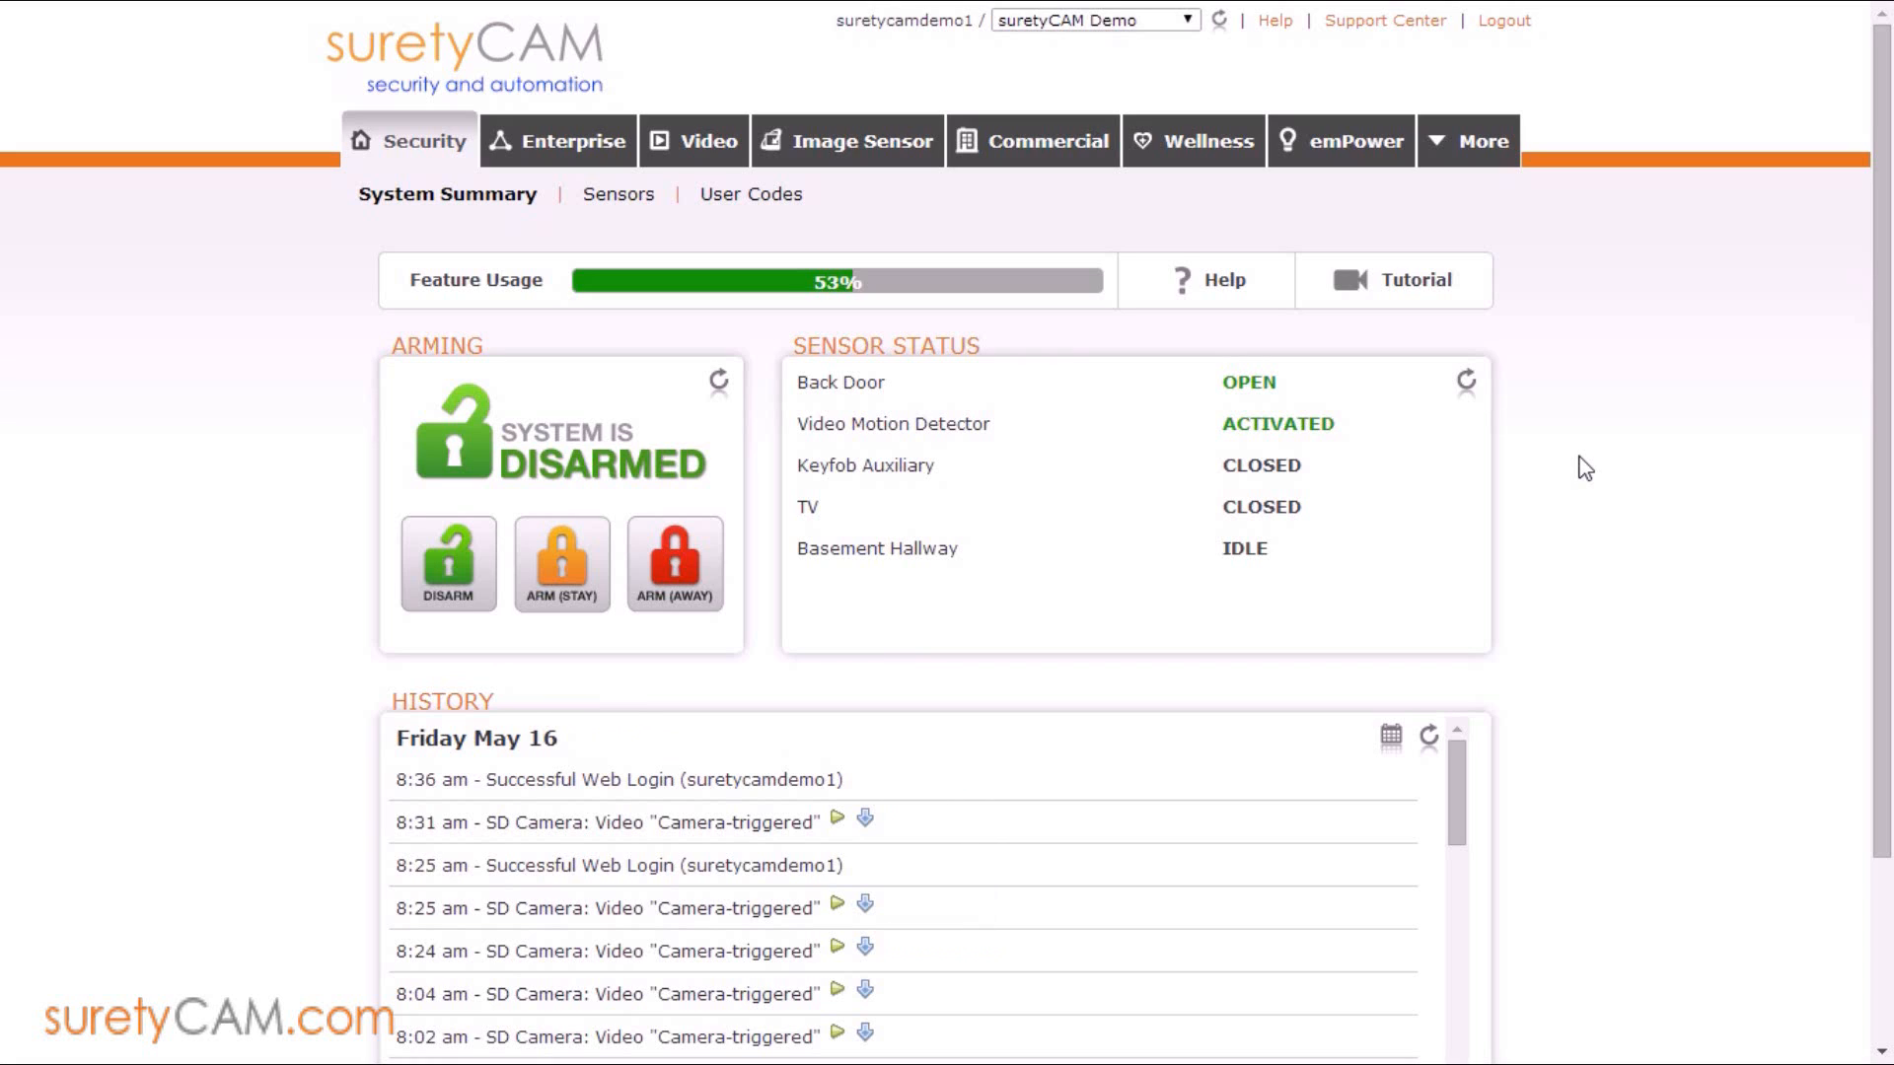
pyautogui.moveTo(1618, 438)
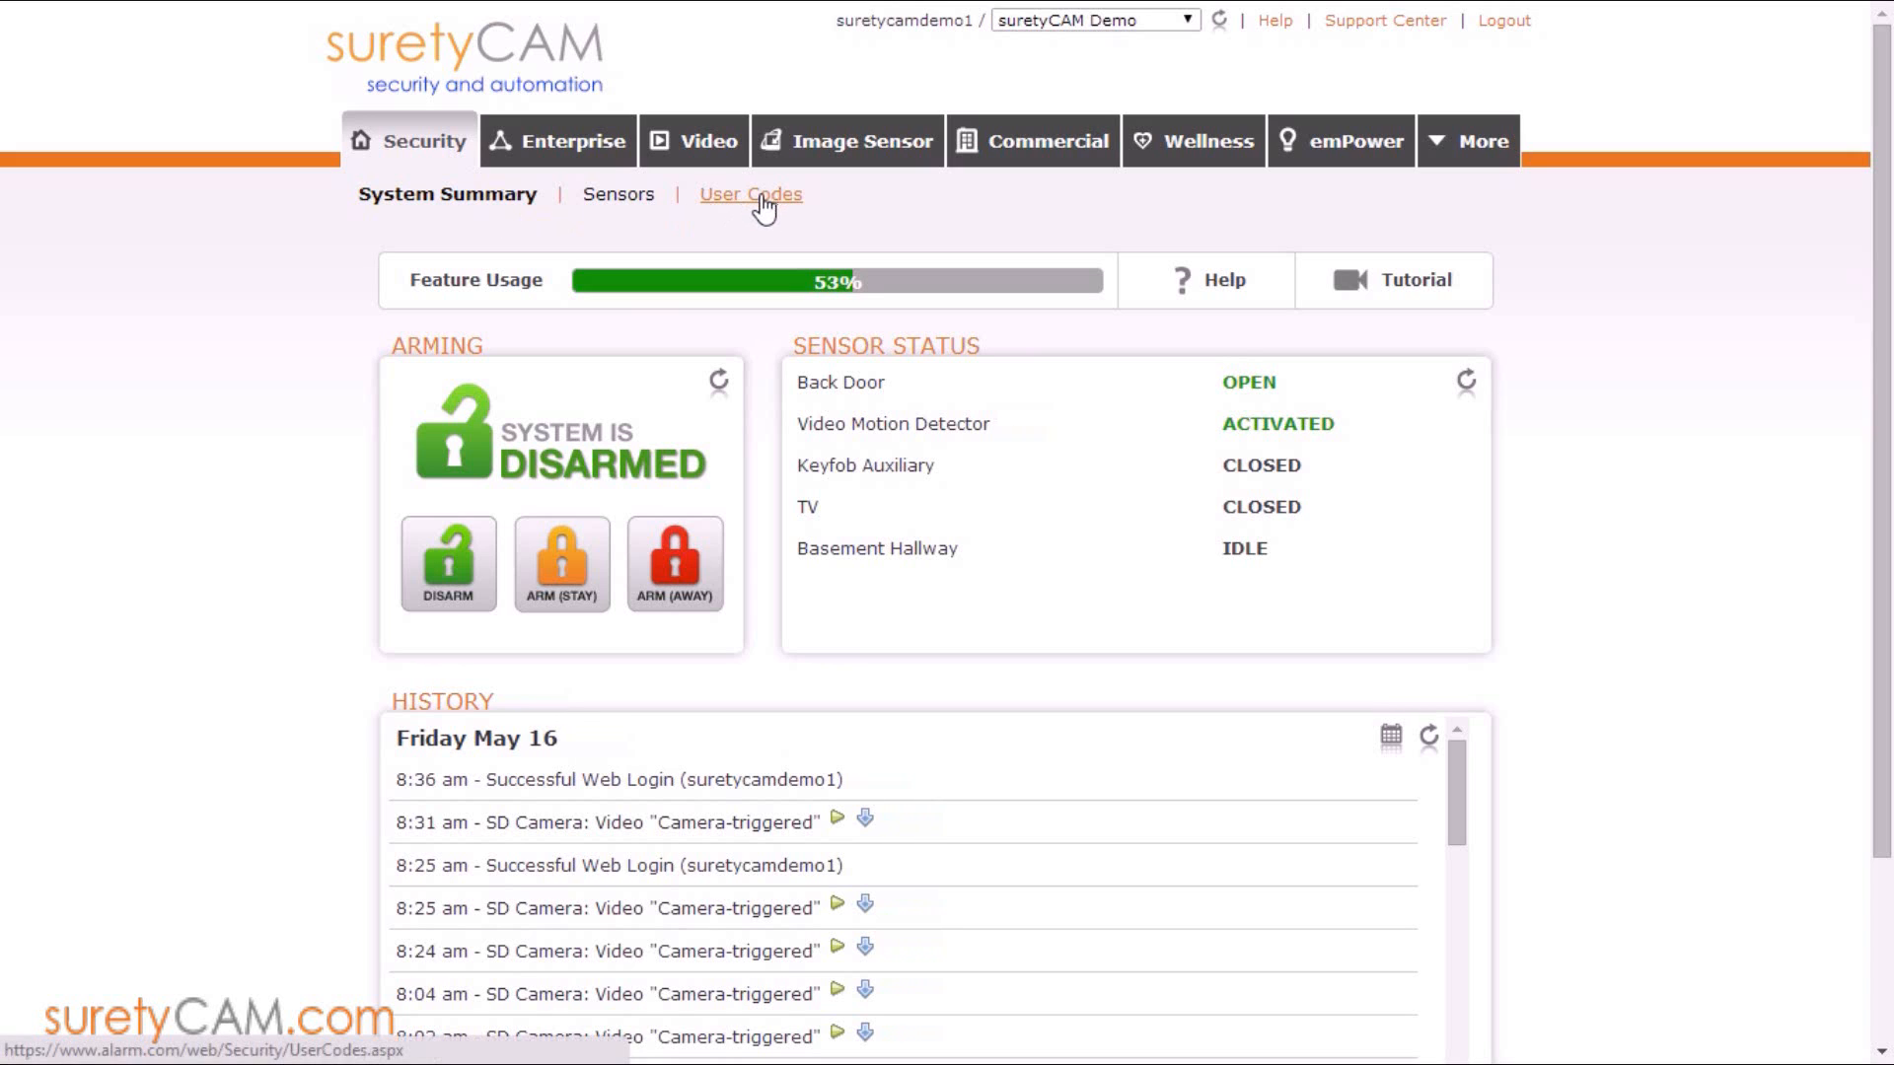
# Show the User Codes list under Security
pyautogui.click(749, 193)
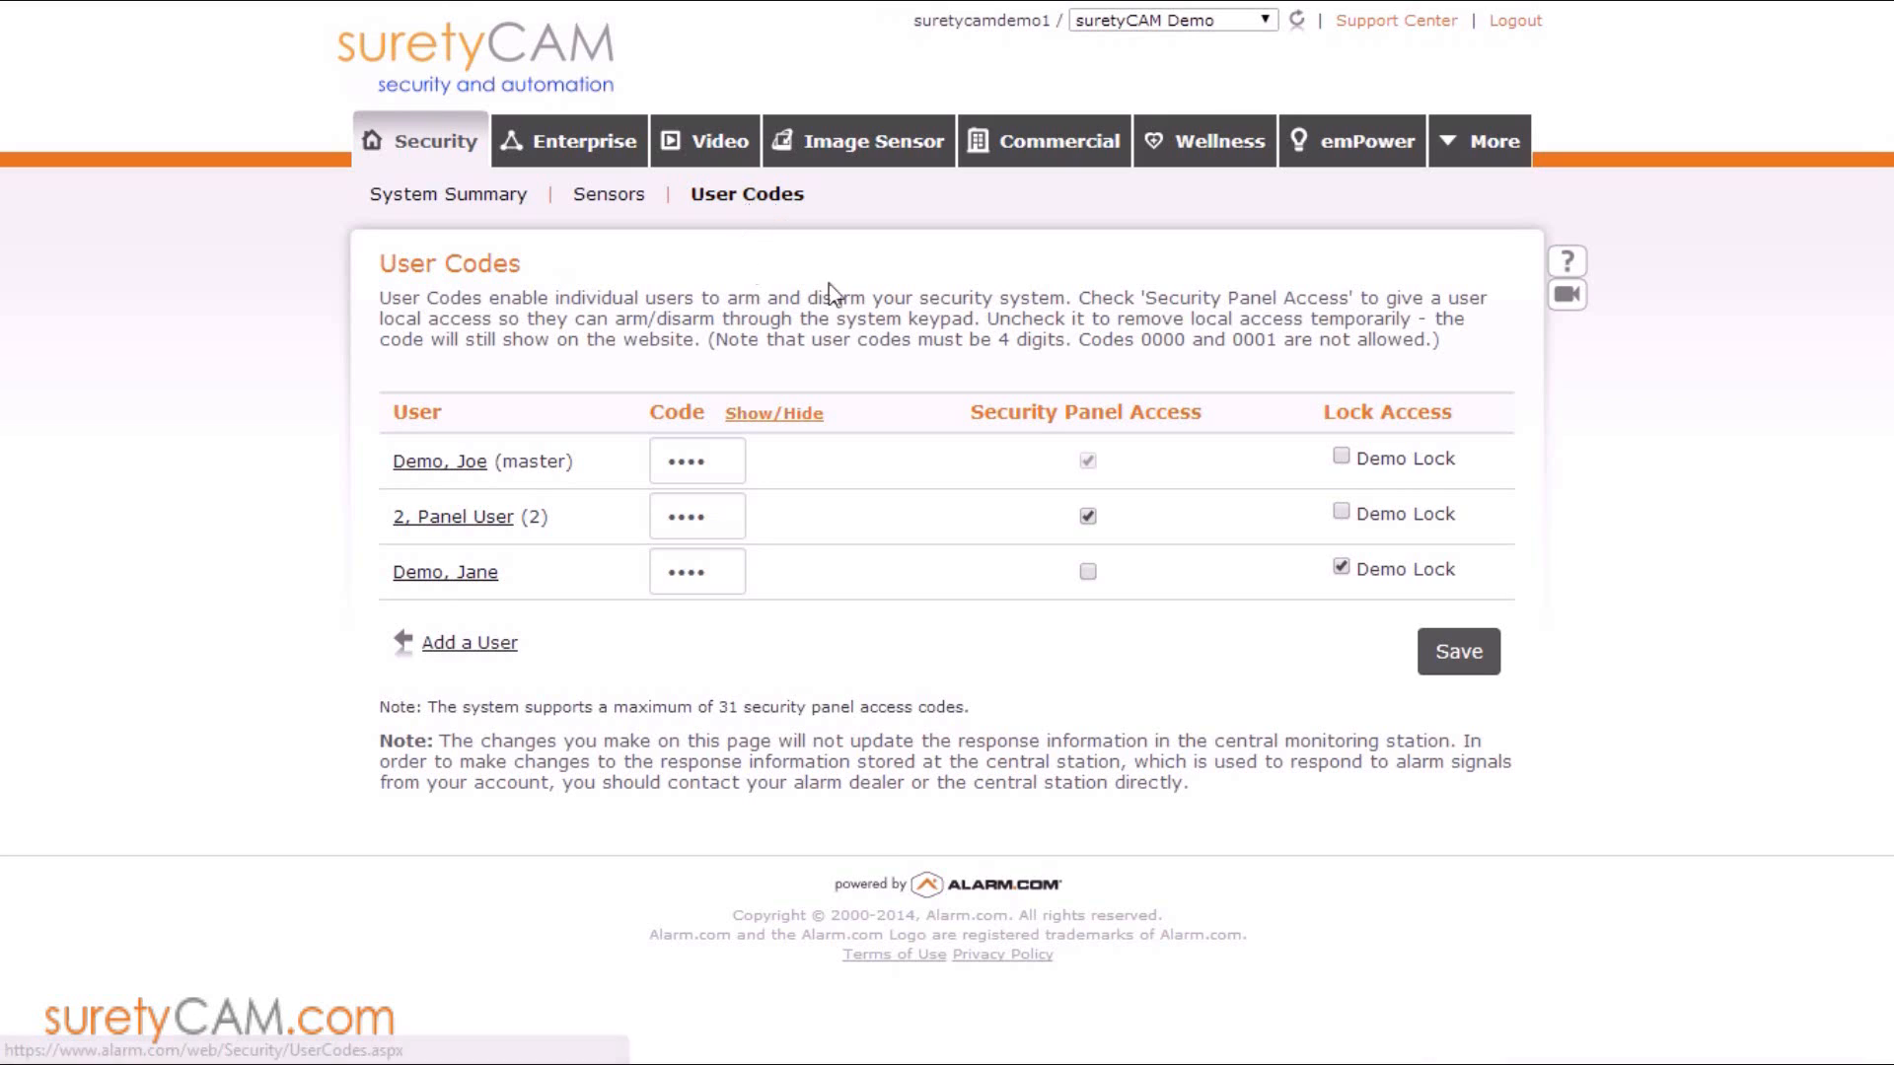
pyautogui.moveTo(854, 466)
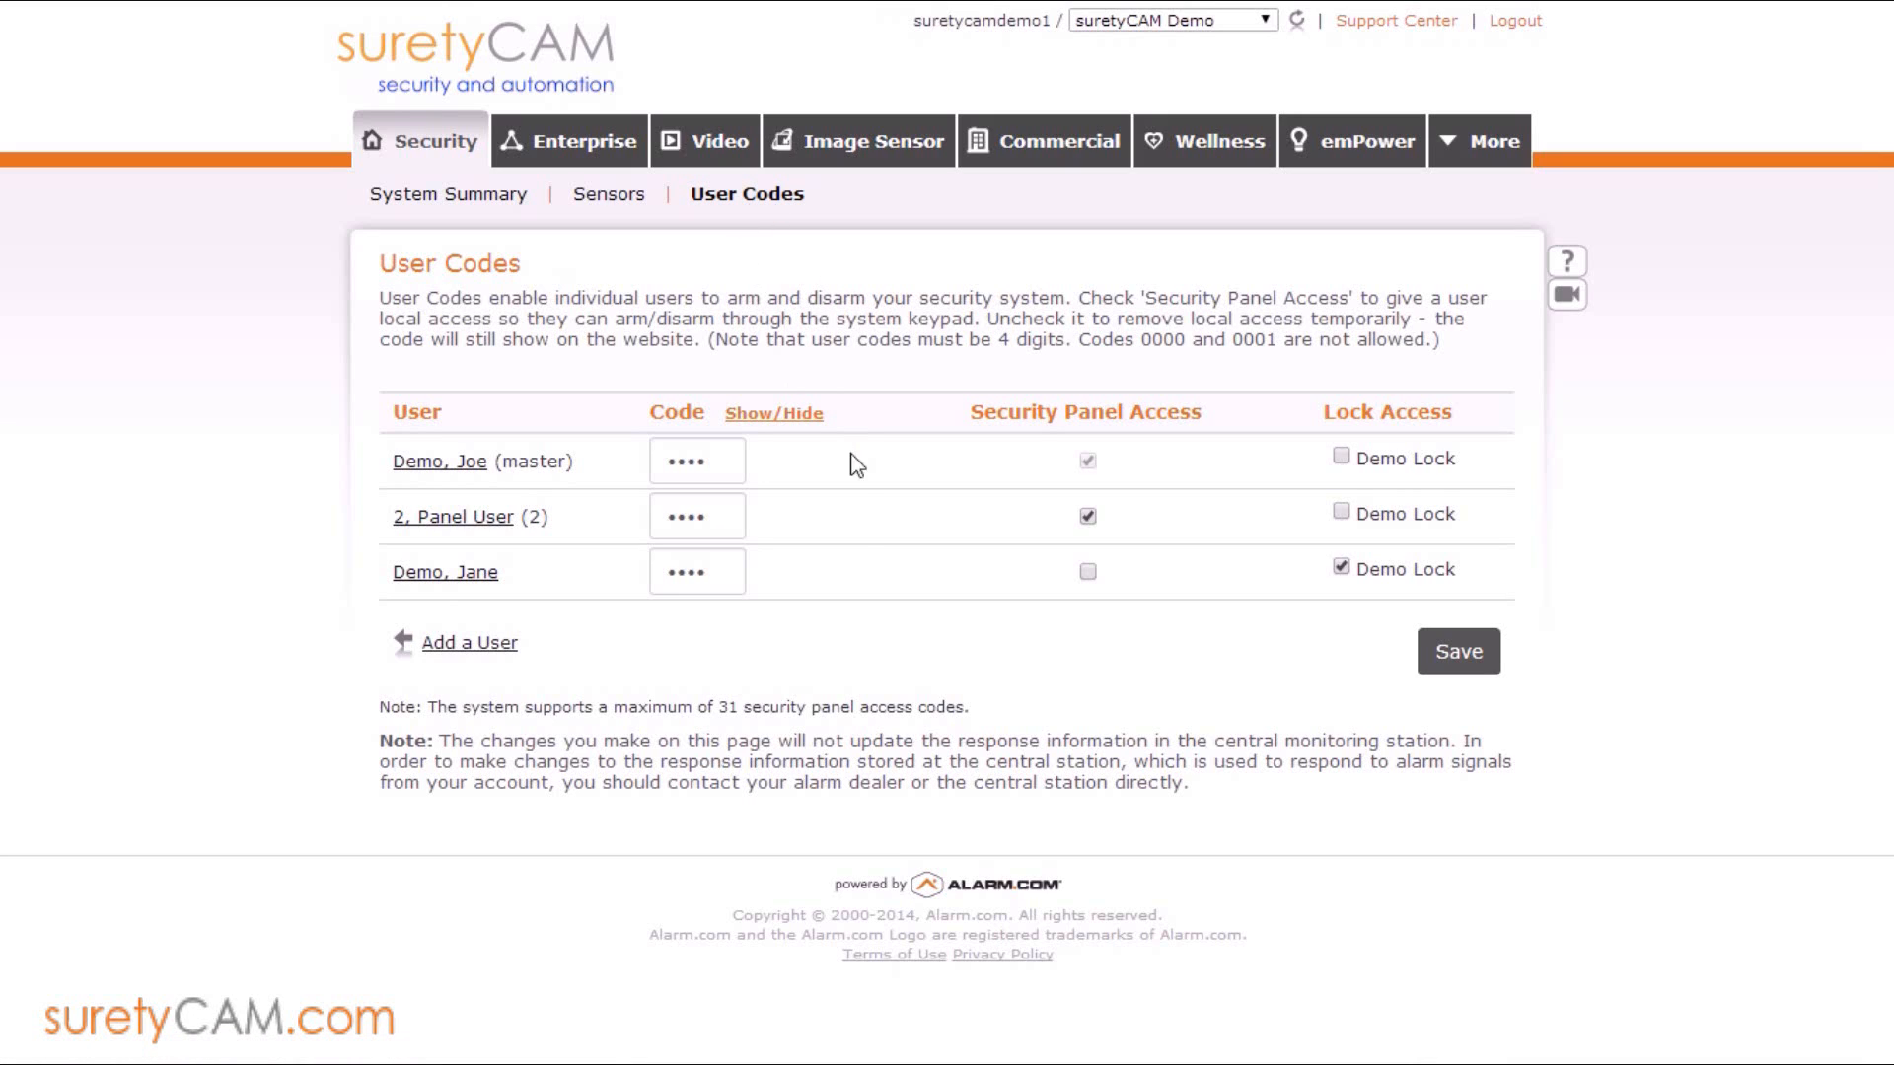
pyautogui.moveTo(866, 615)
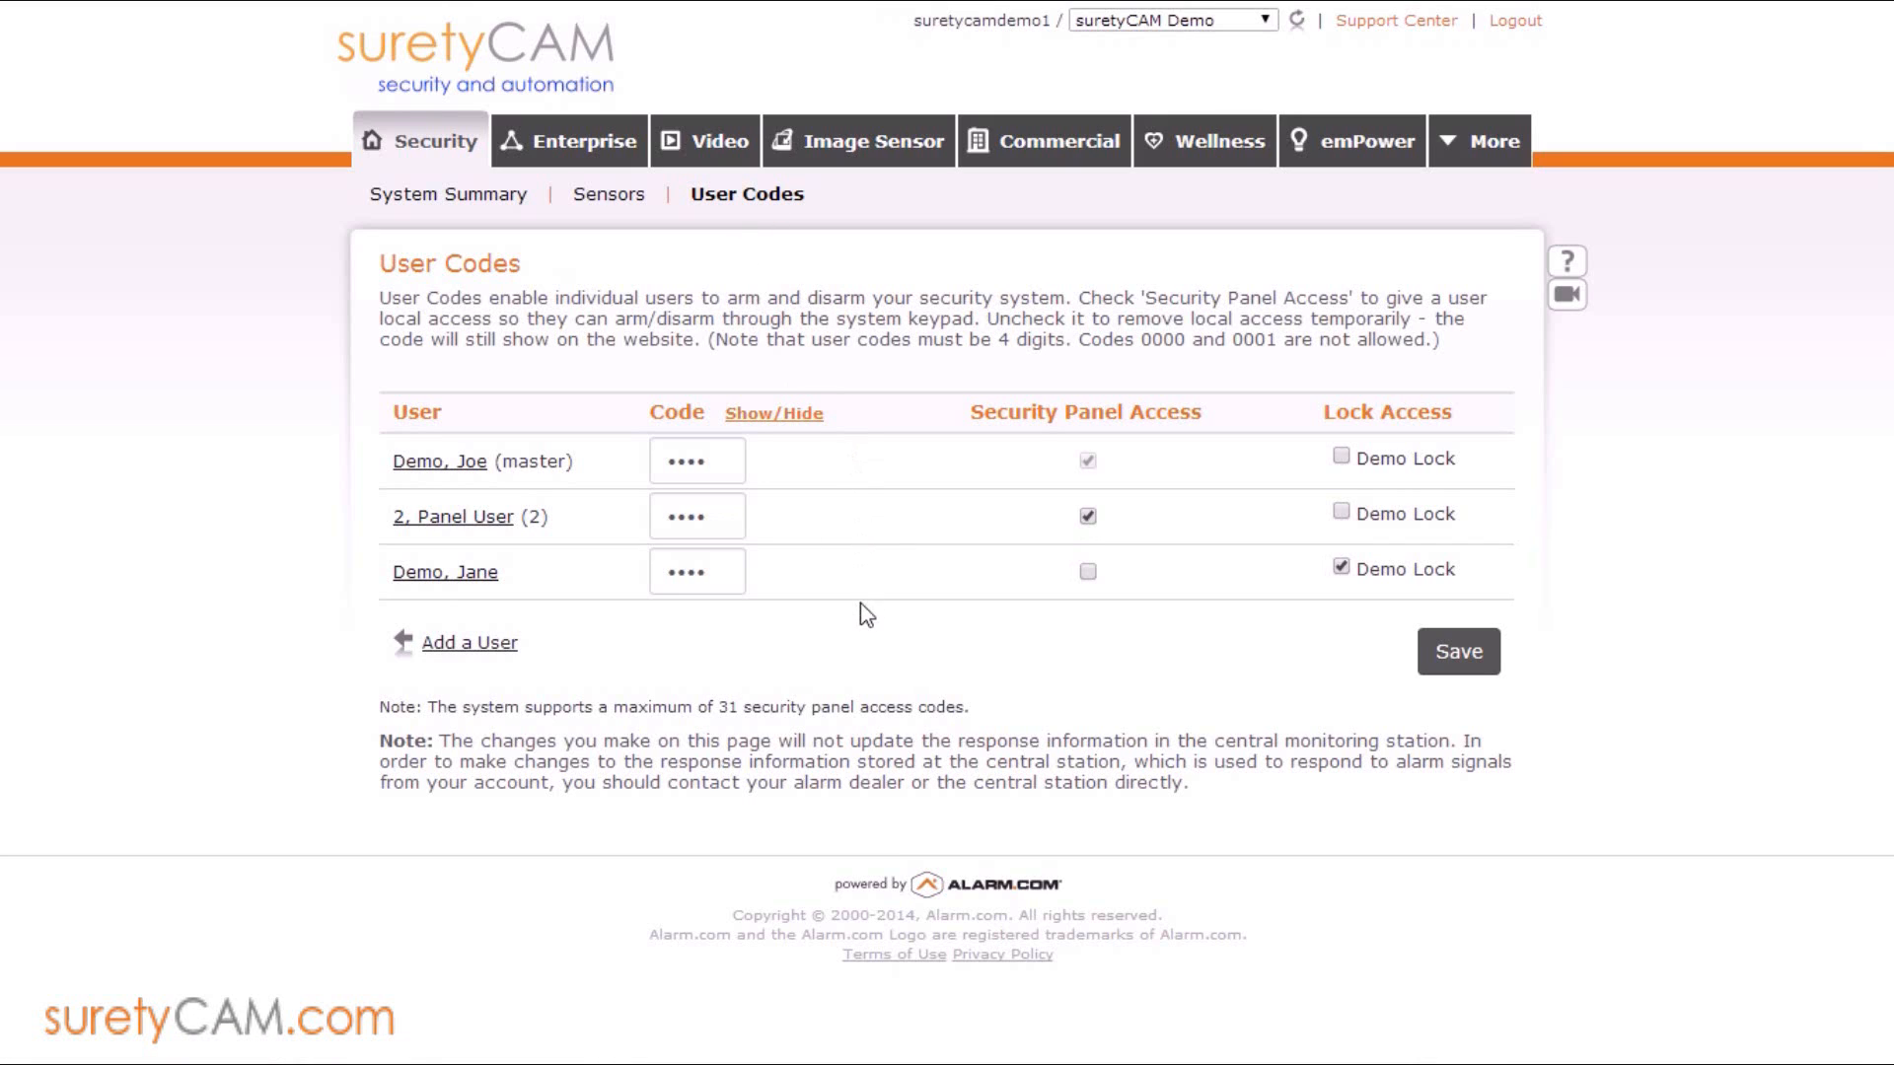
pyautogui.moveTo(838, 614)
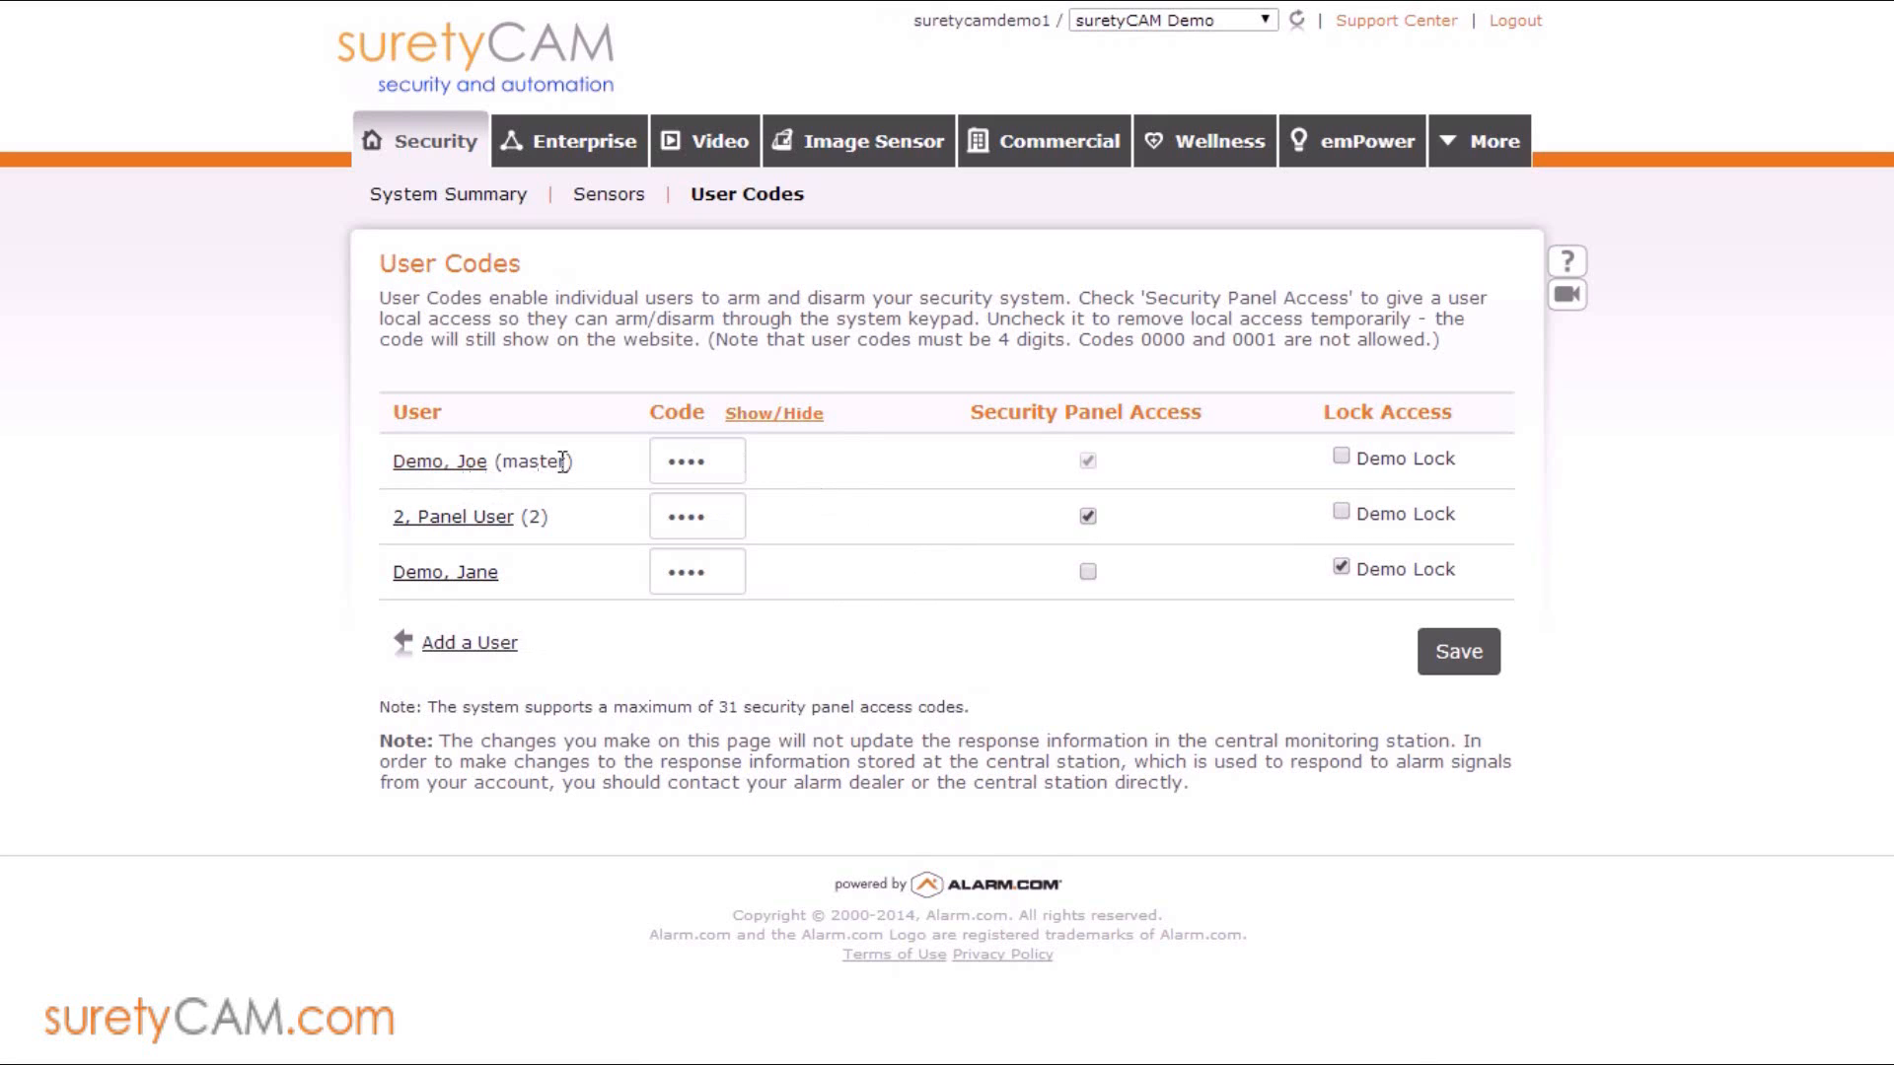
pyautogui.moveTo(870, 373)
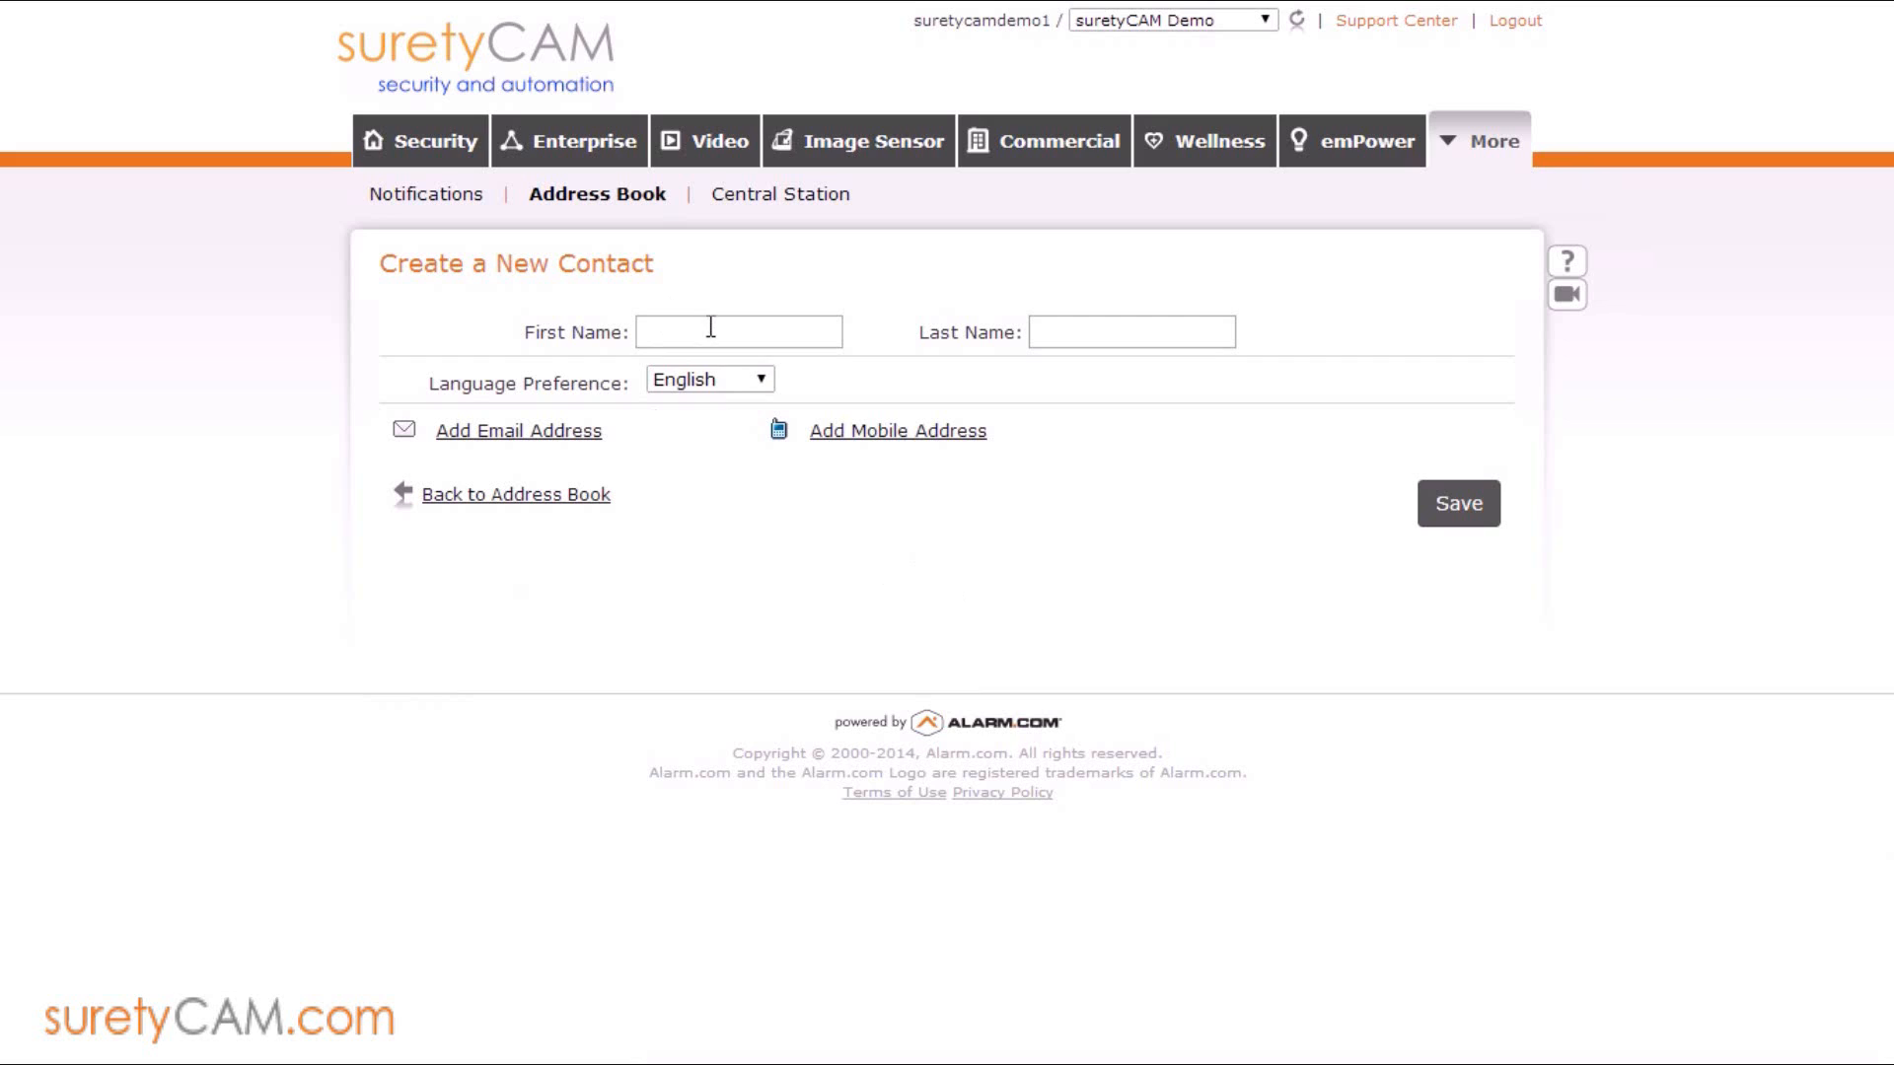
# Fill in first name Bruce and last name Wayne and save the contact
pyautogui.click(738, 331)
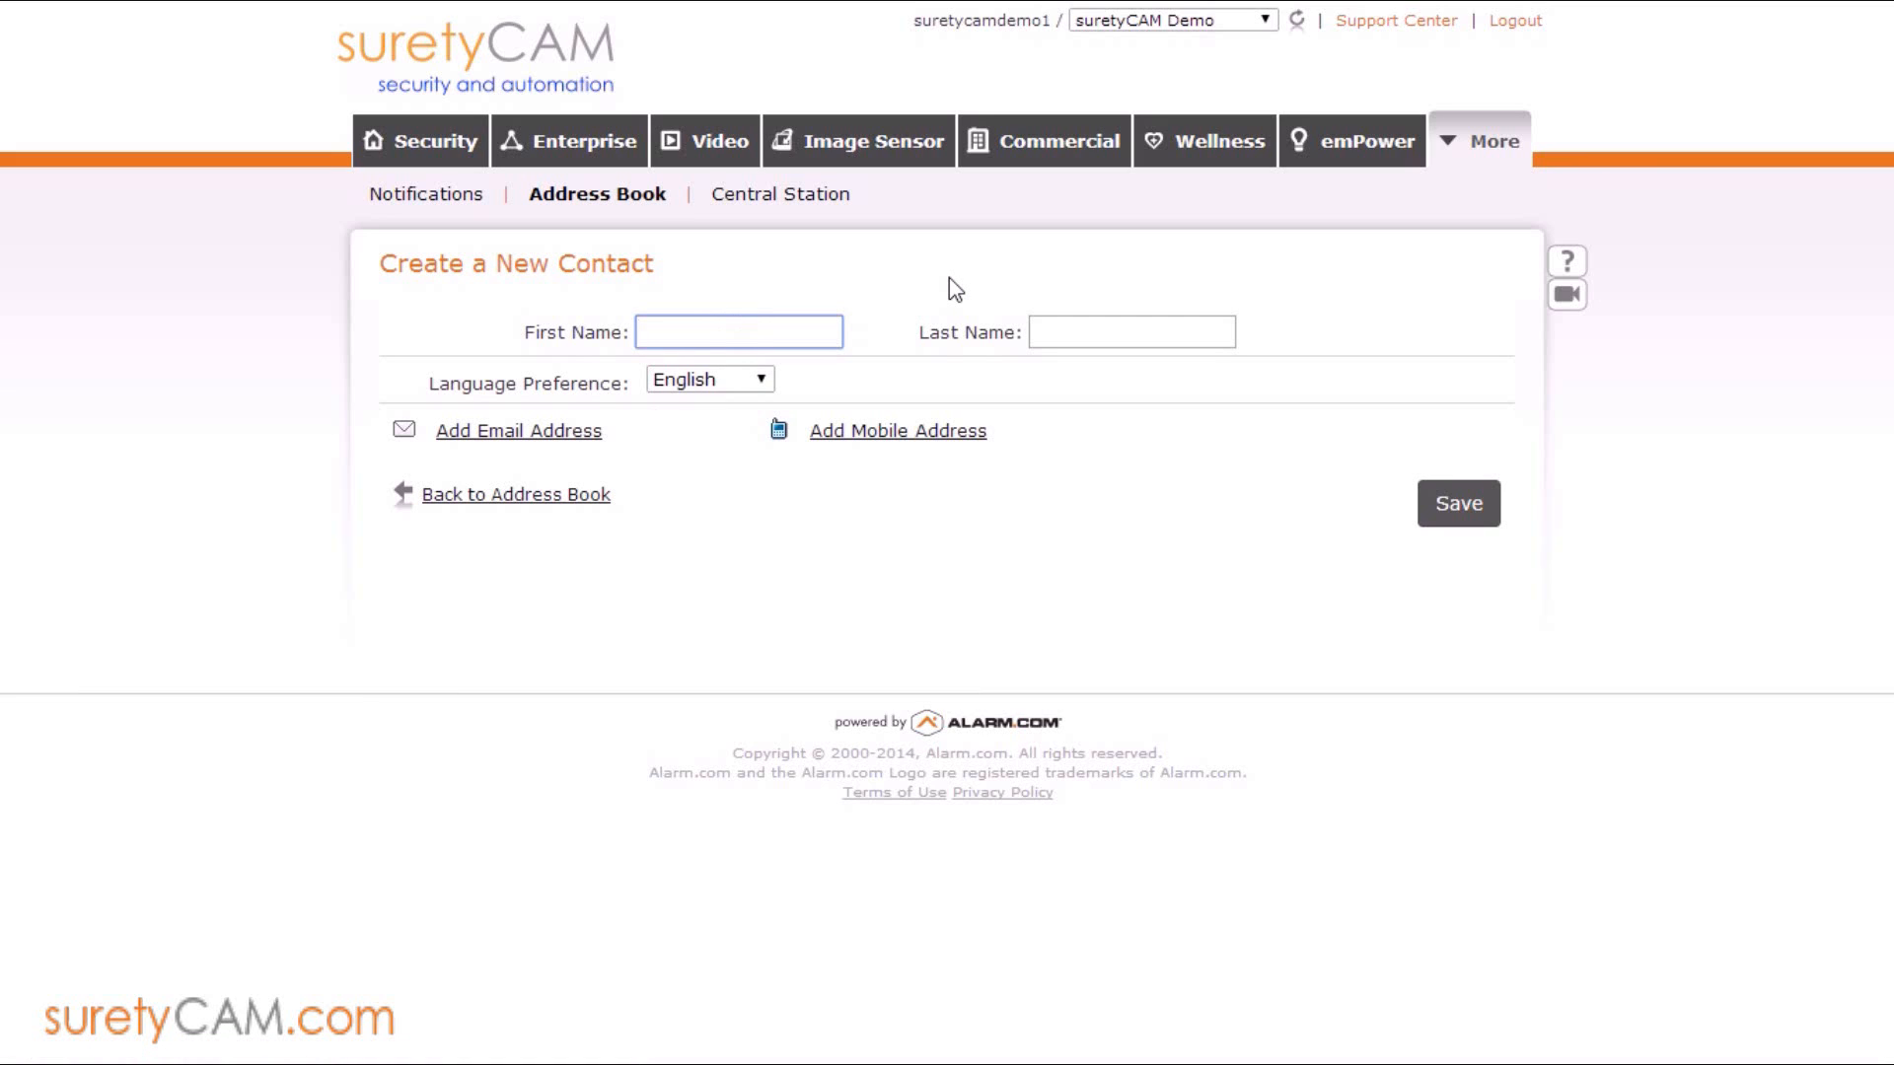
pyautogui.write('Bruce')
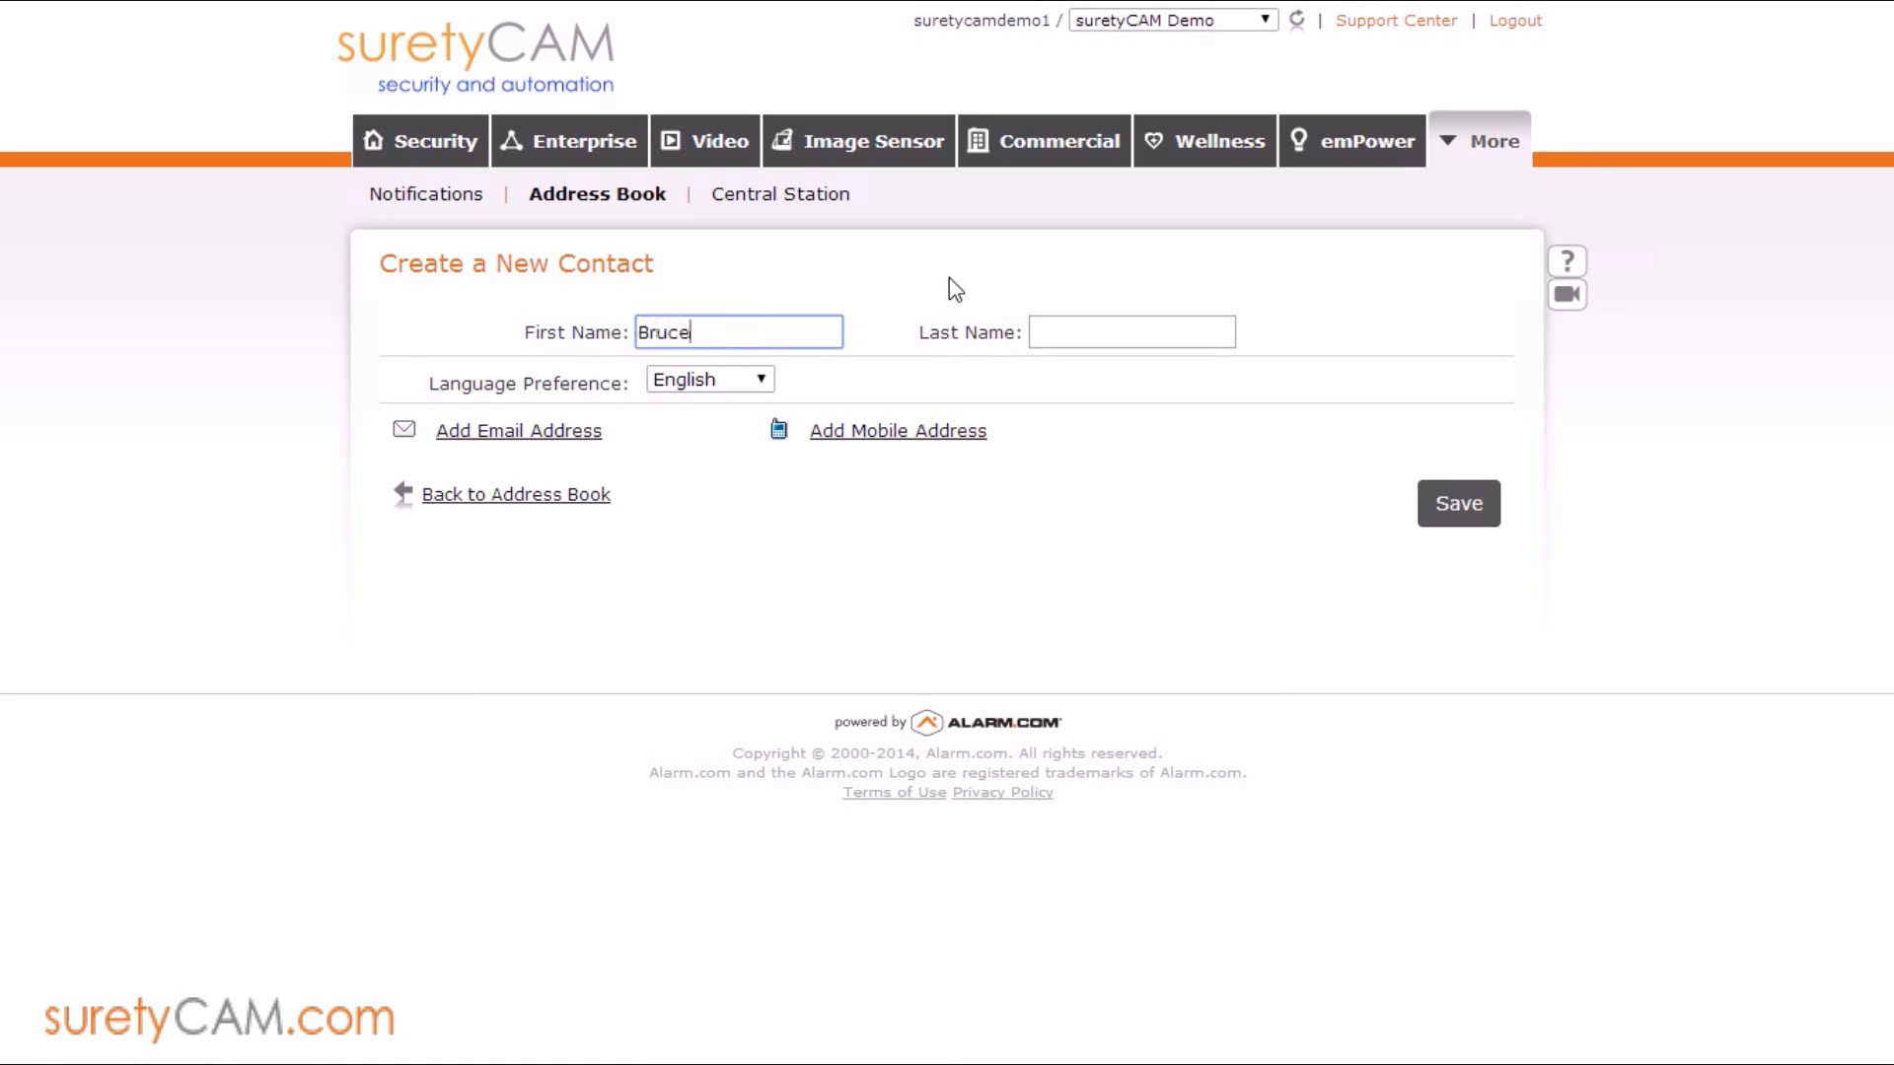
pyautogui.write('Way')
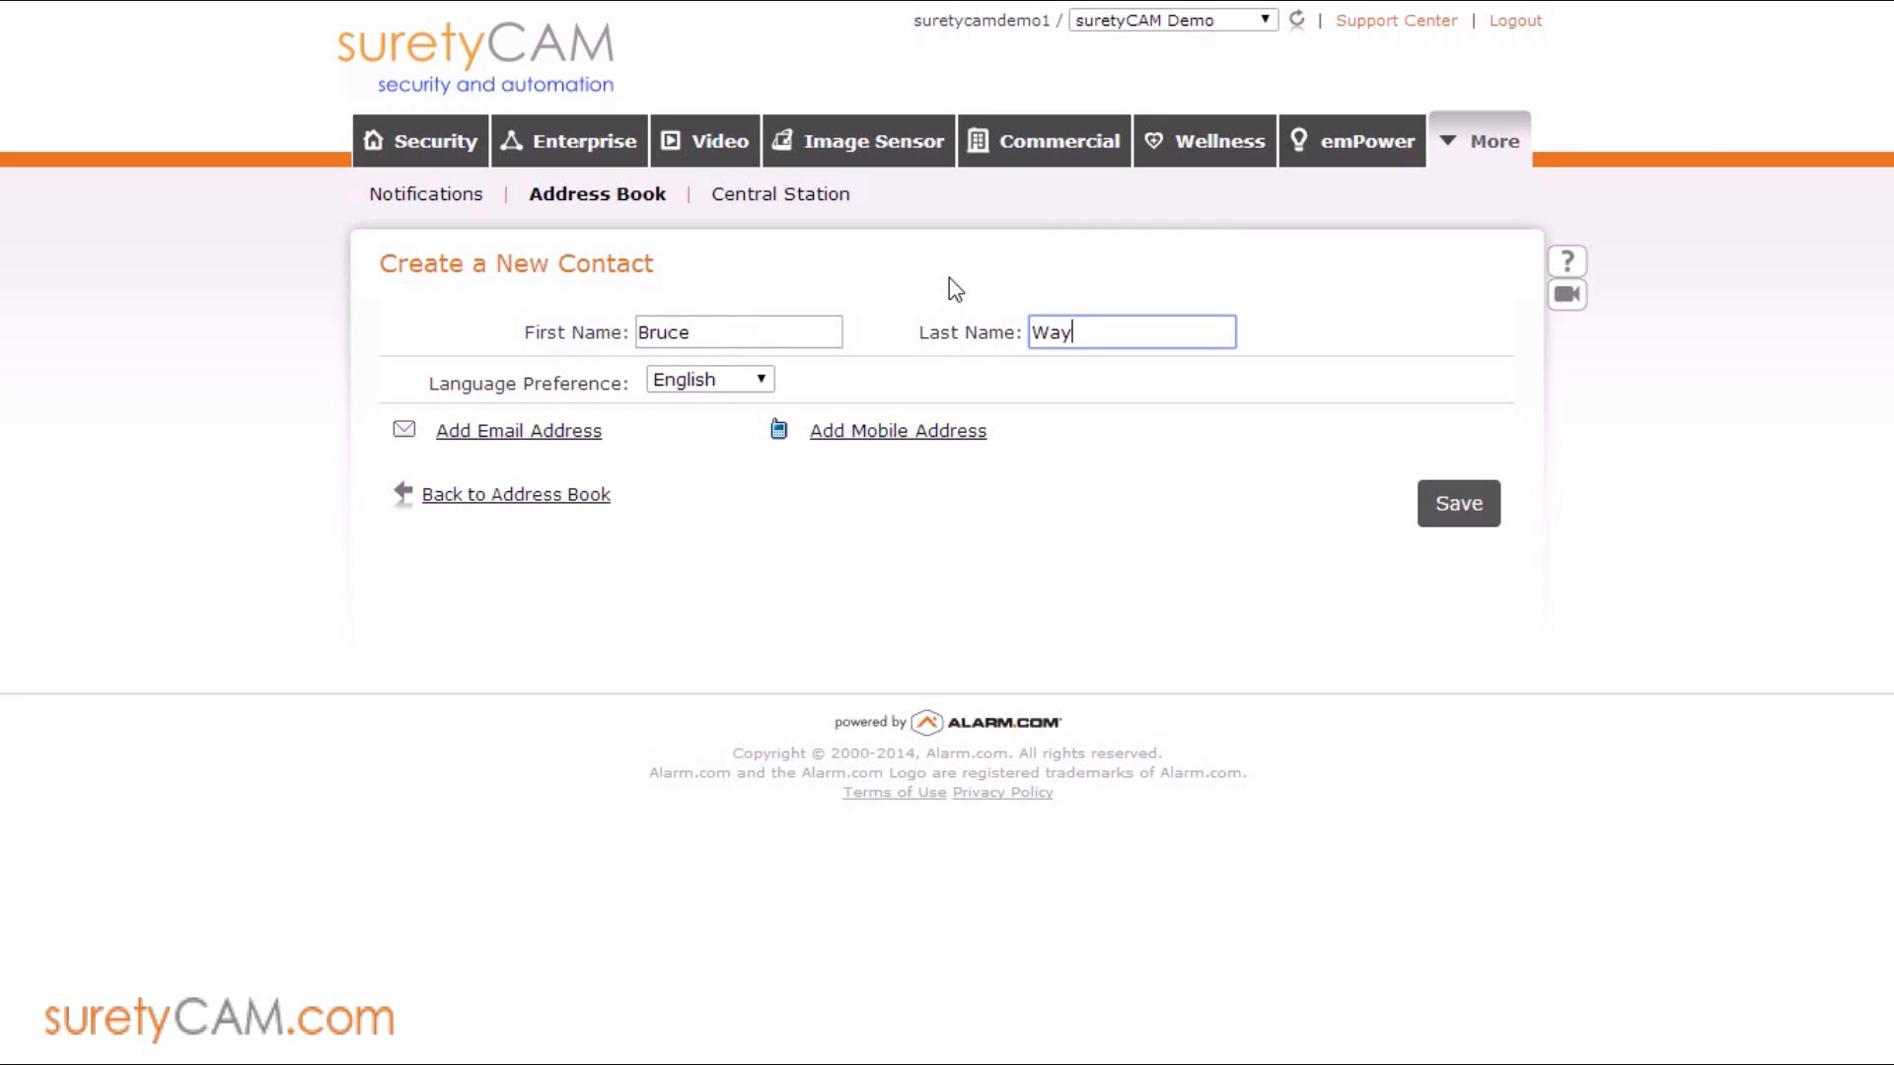
pyautogui.write('ne')
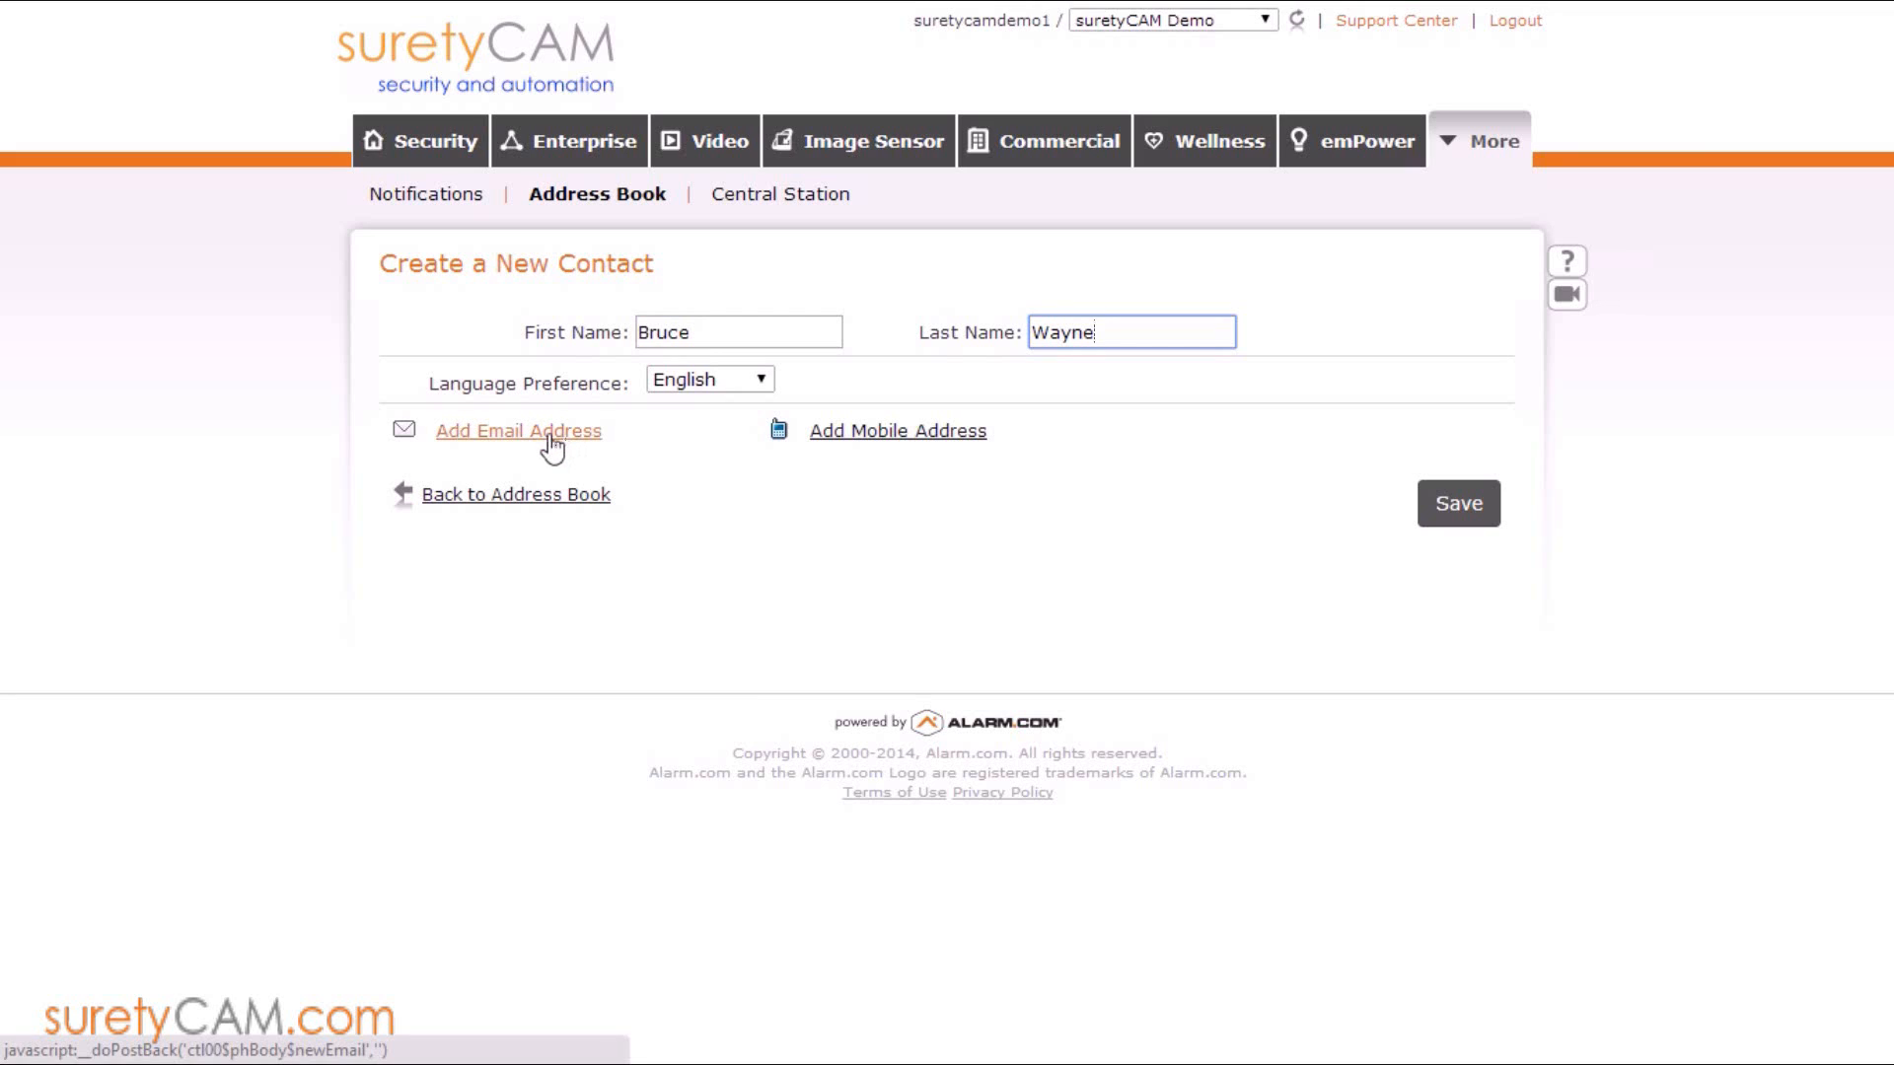
pyautogui.moveTo(897, 430)
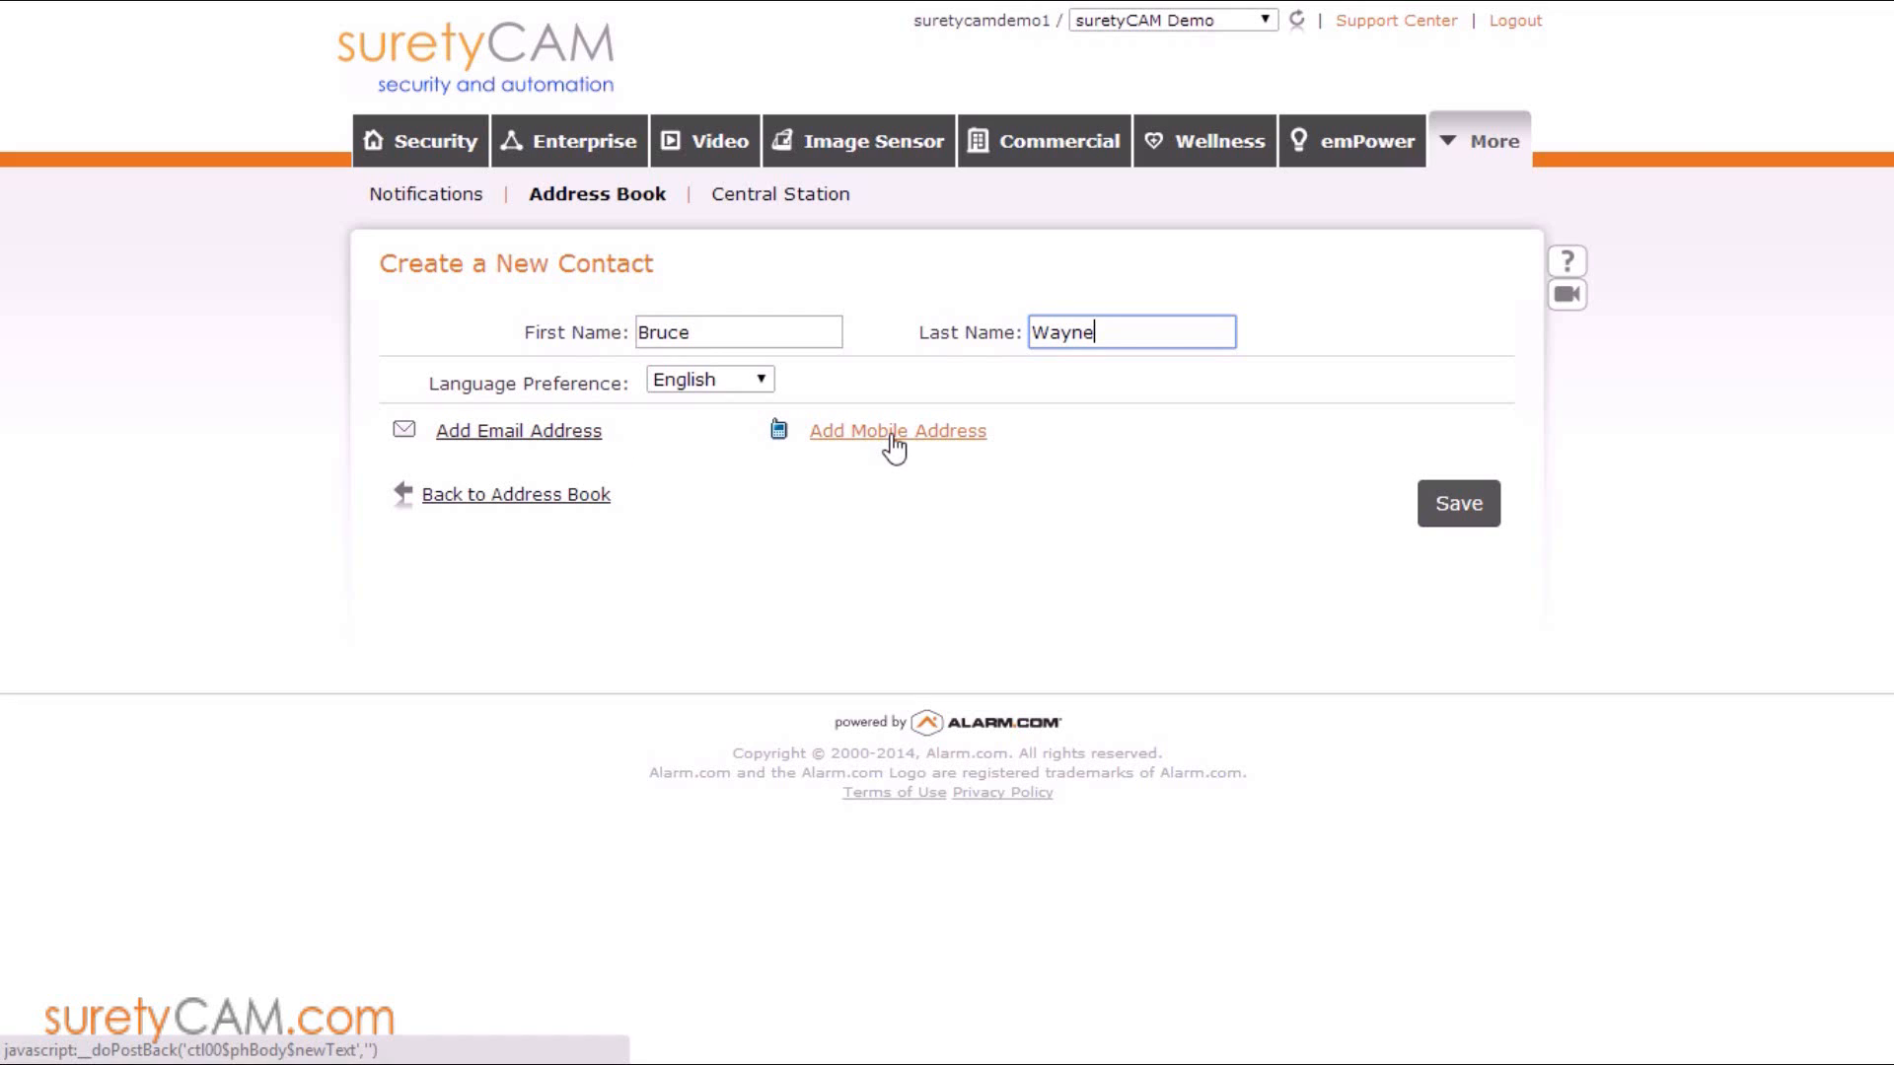
pyautogui.moveTo(708, 486)
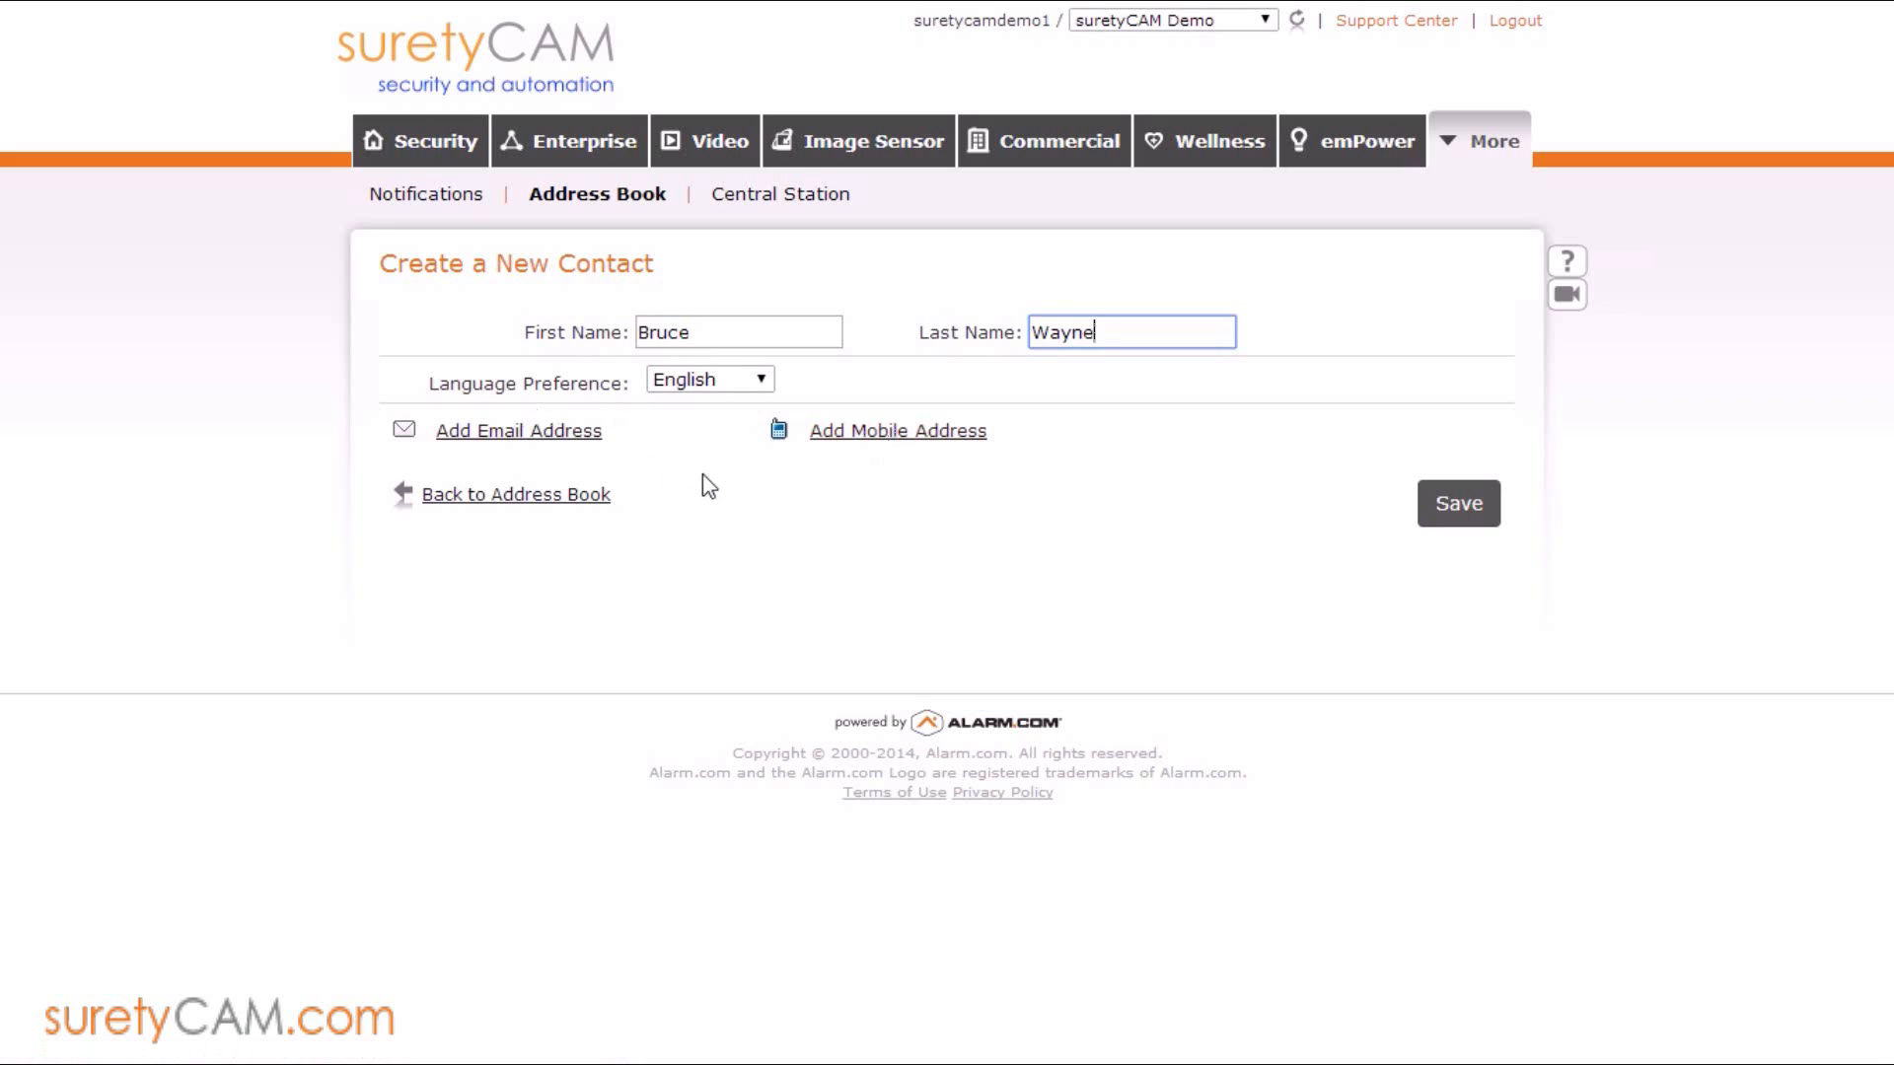
pyautogui.moveTo(946, 503)
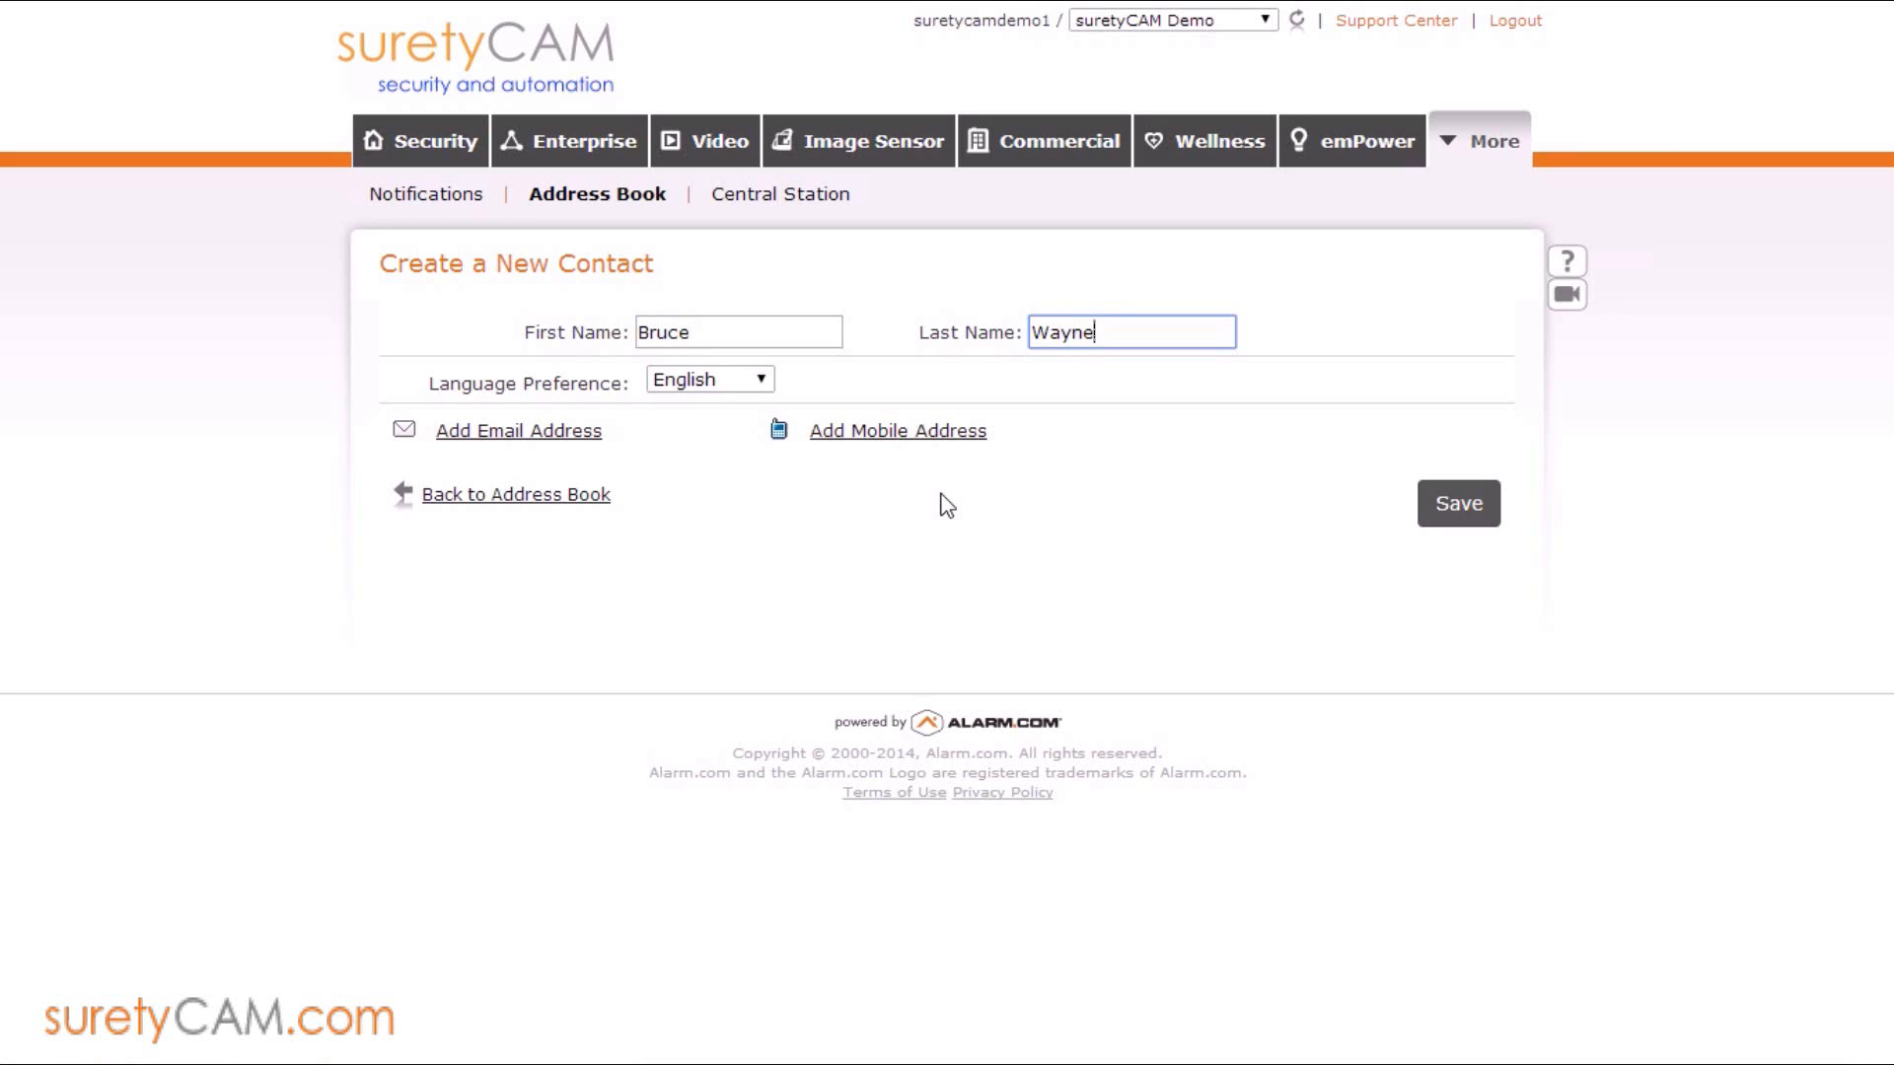
pyautogui.moveTo(952, 505)
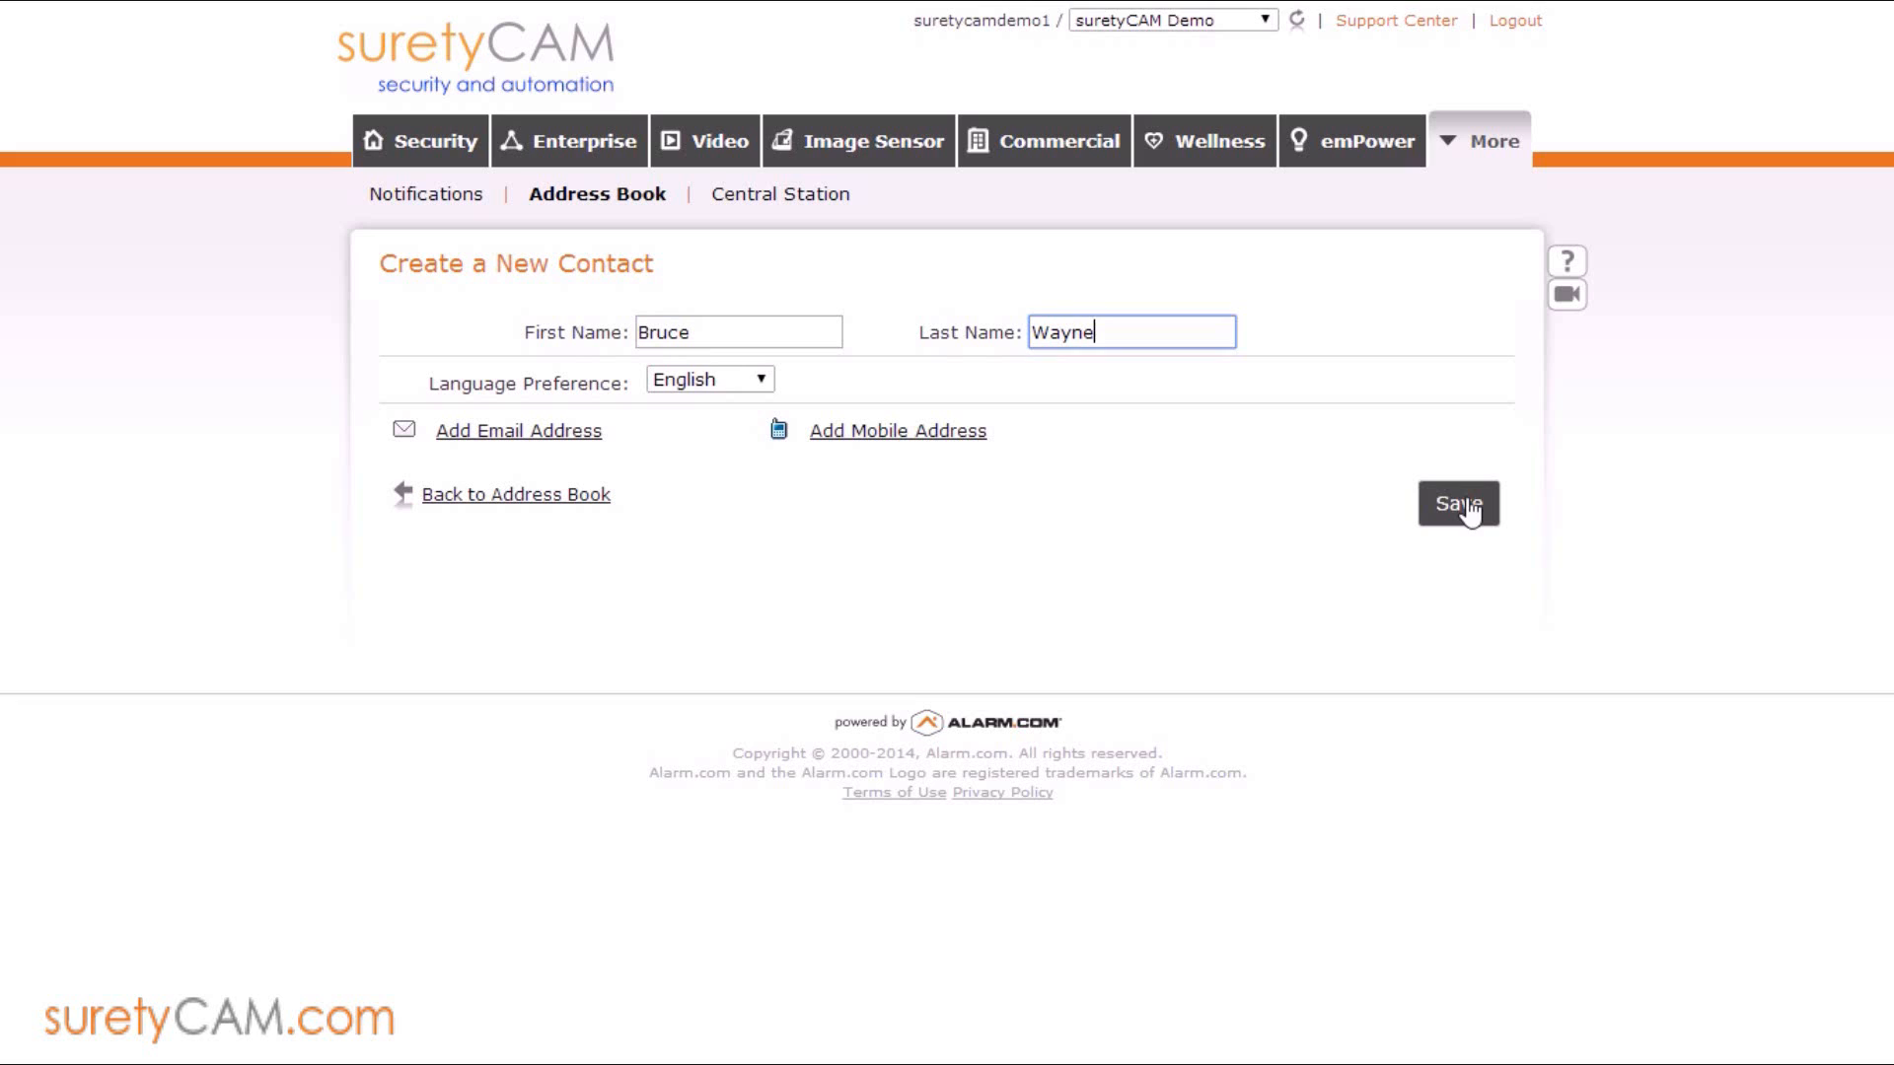
pyautogui.click(1458, 503)
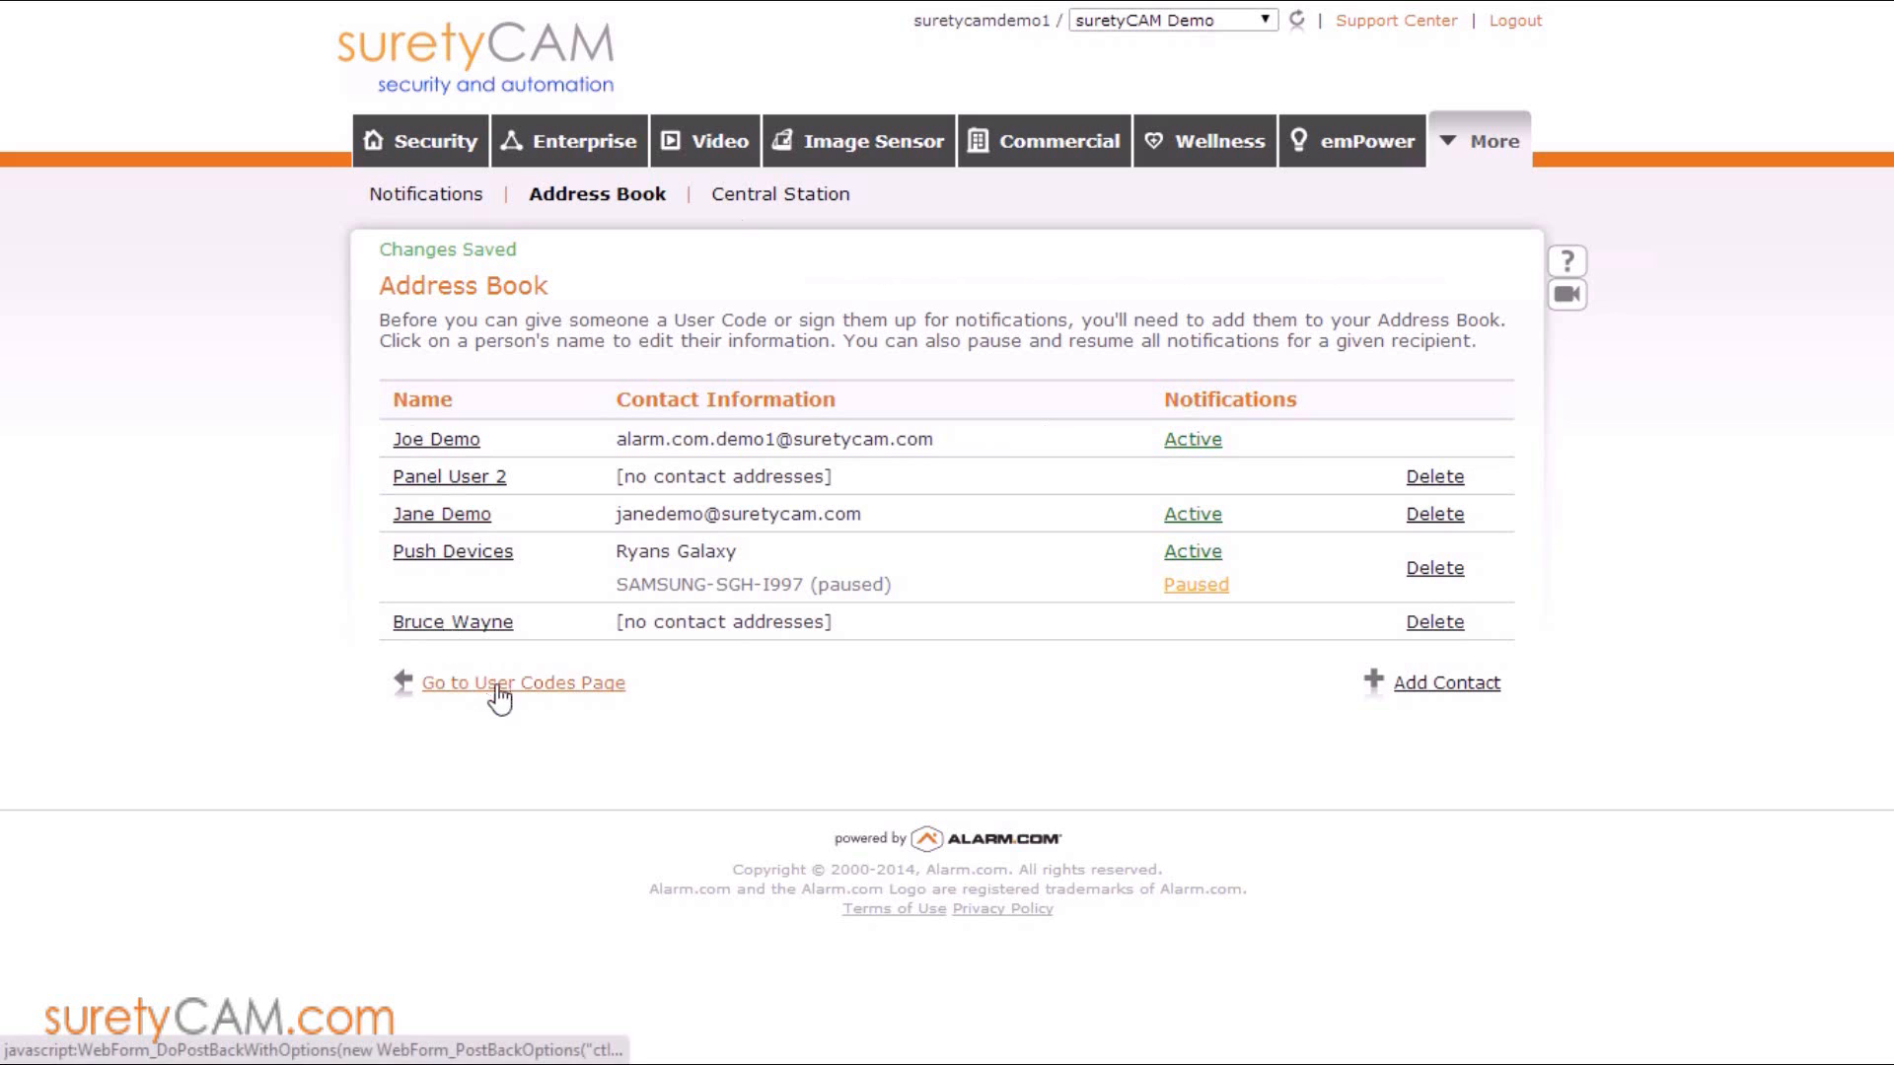
# Return to the User Codes page, now listing Bruce Wayne
pyautogui.click(522, 683)
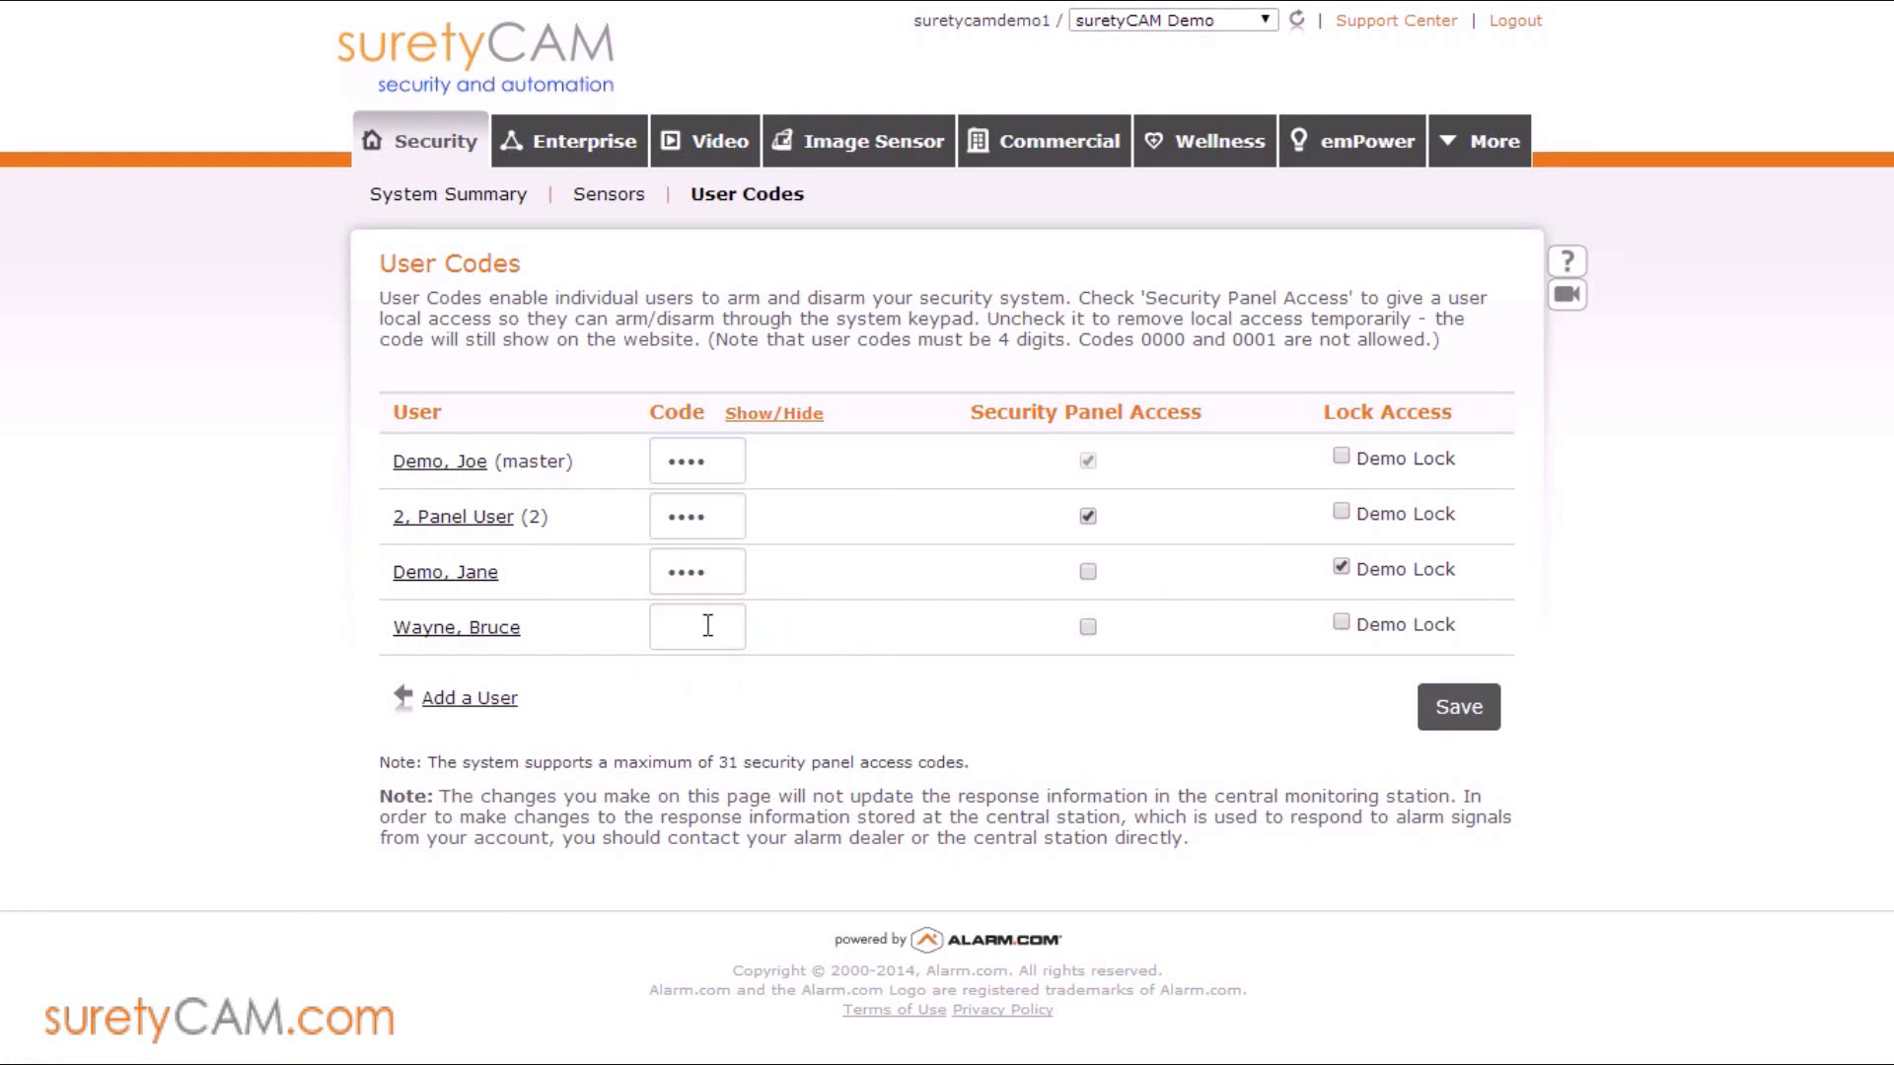
# Enter Bruce Wayne's 4-digit code, grant Security Panel and Demo Lock access, and save
pyautogui.click(697, 626)
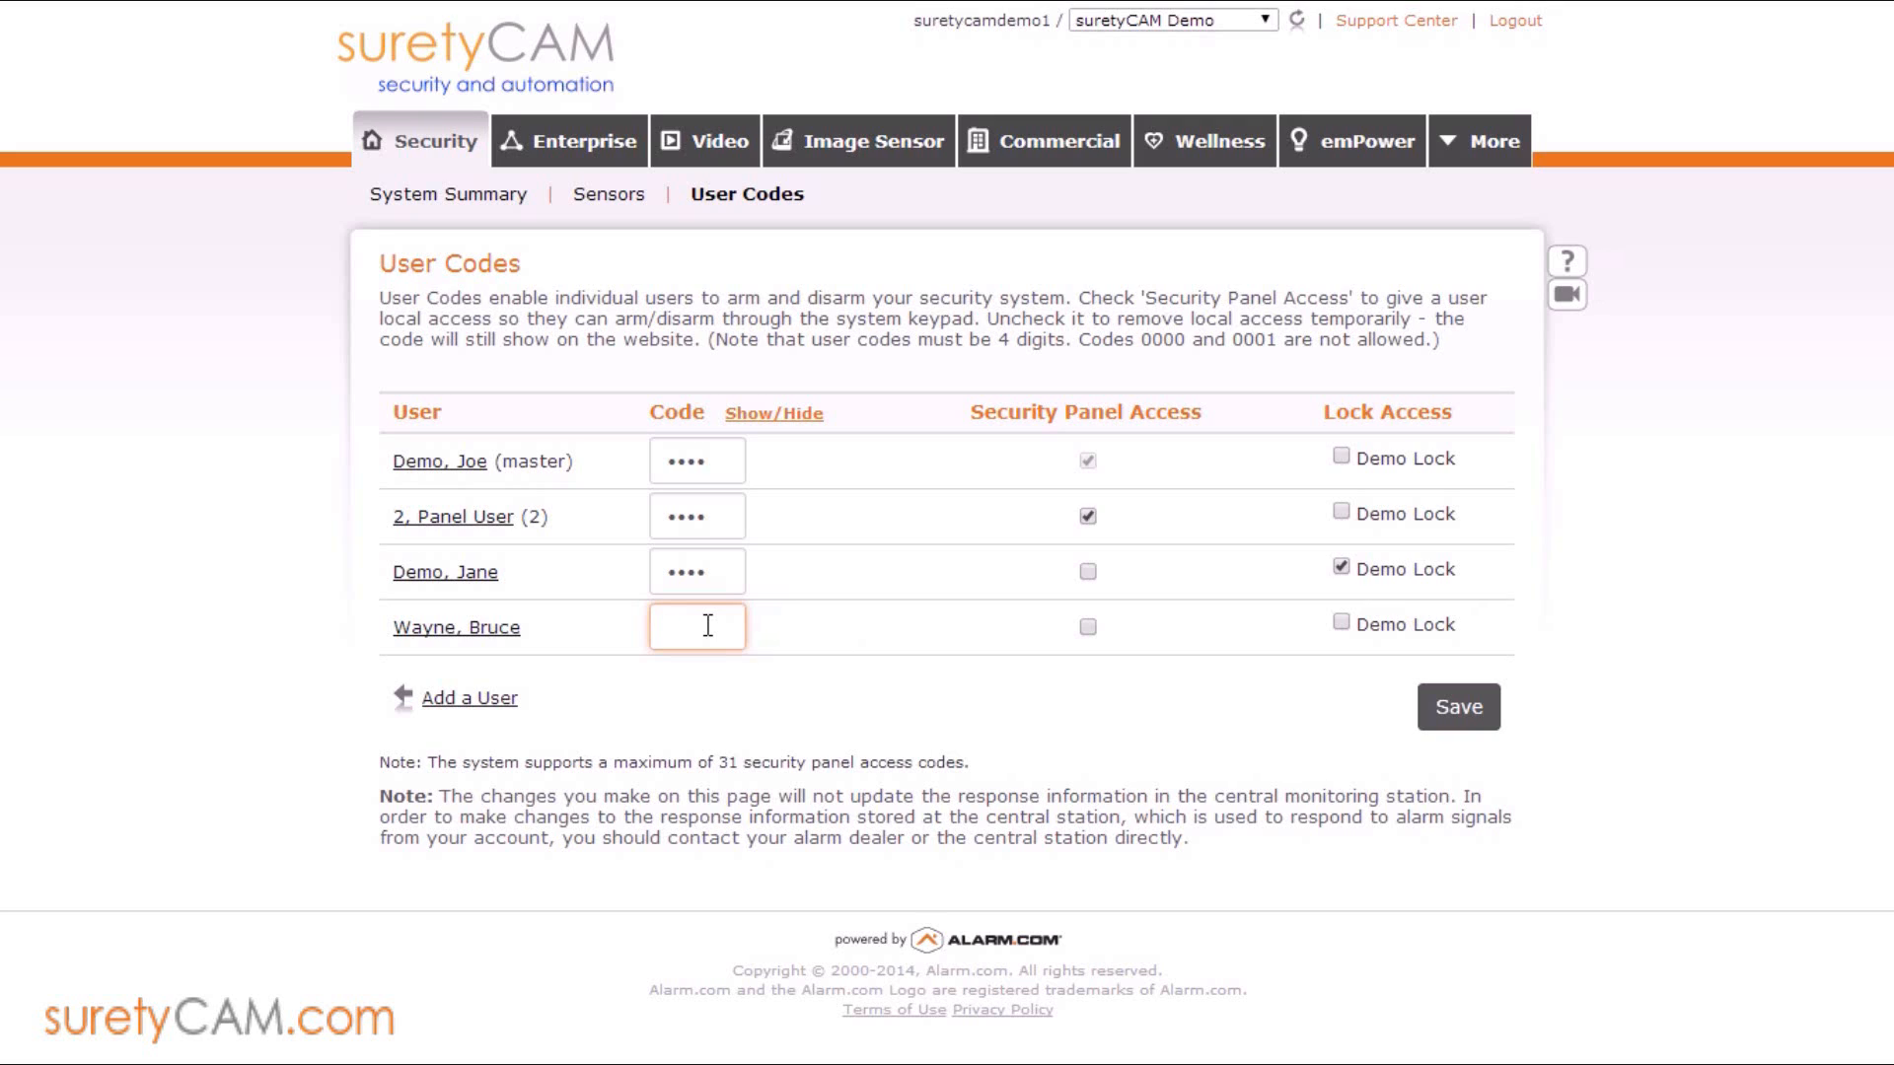
pyautogui.click(696, 625)
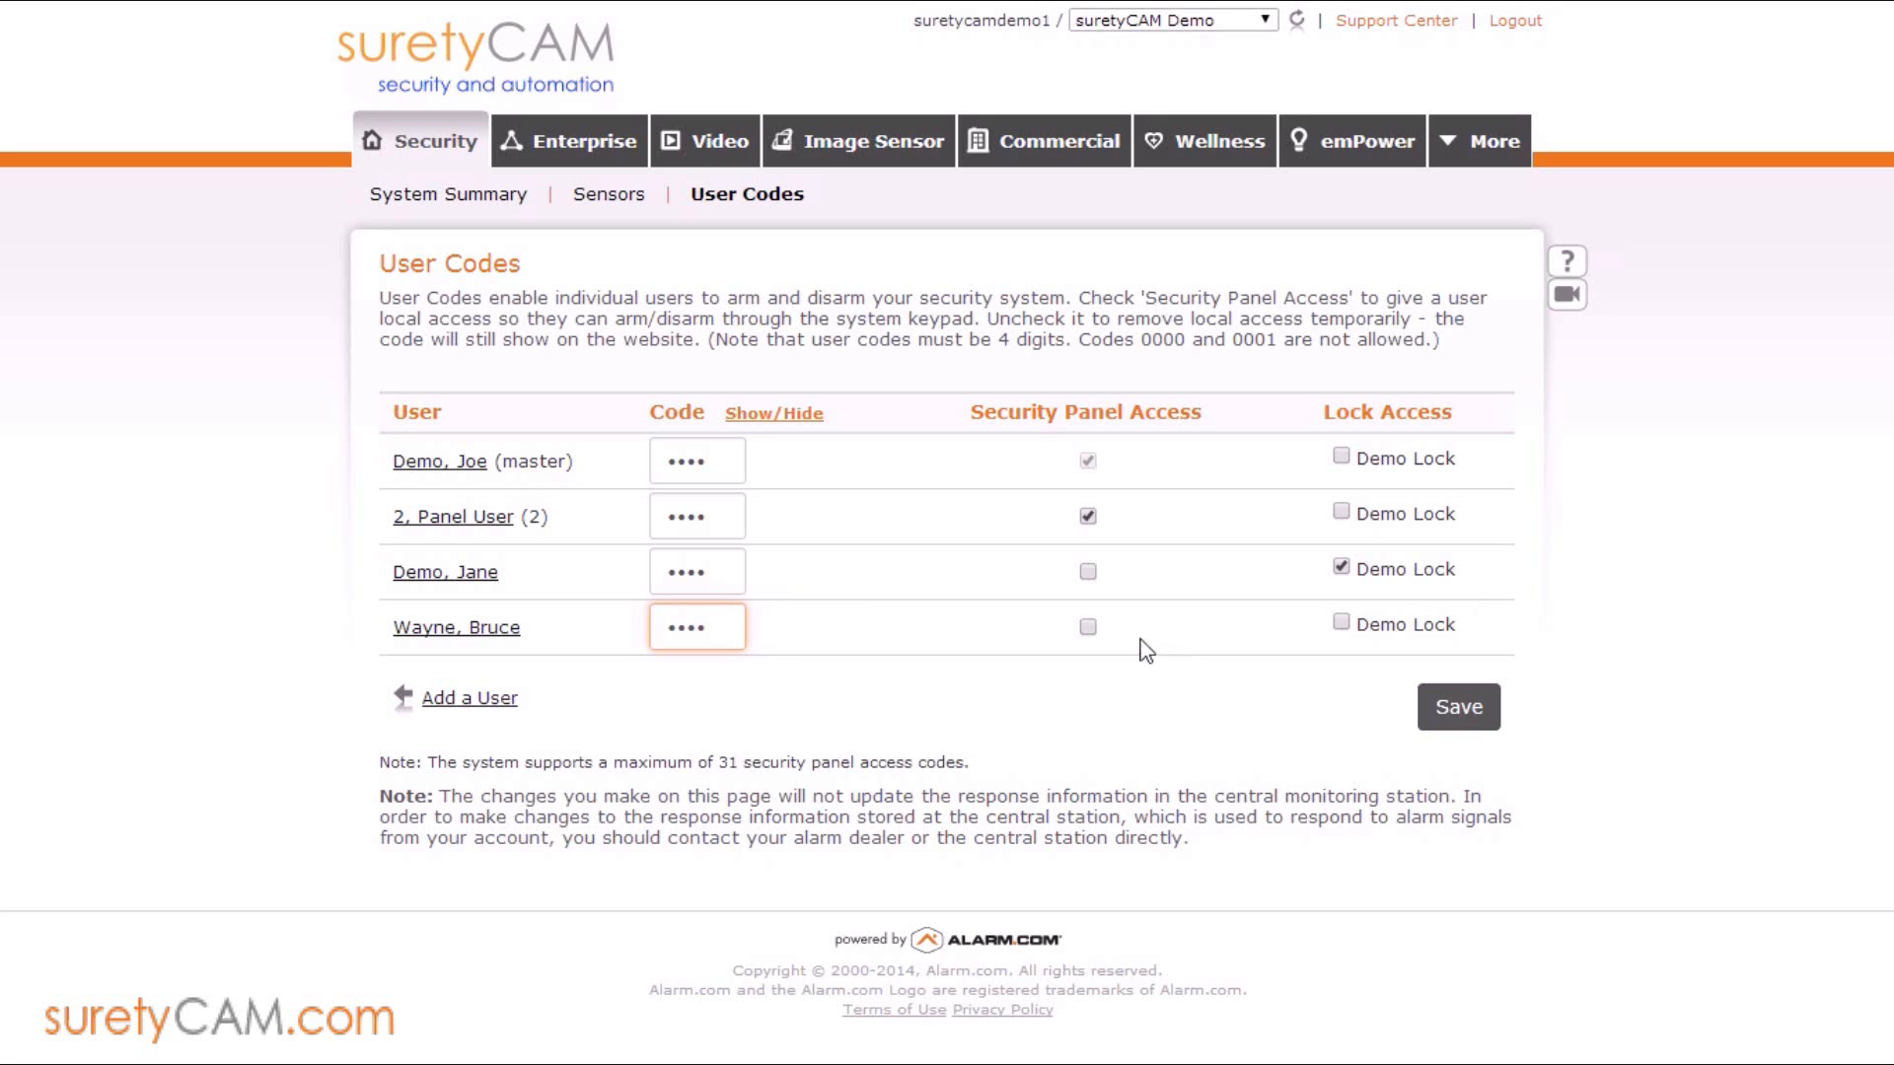
pyautogui.click(1085, 628)
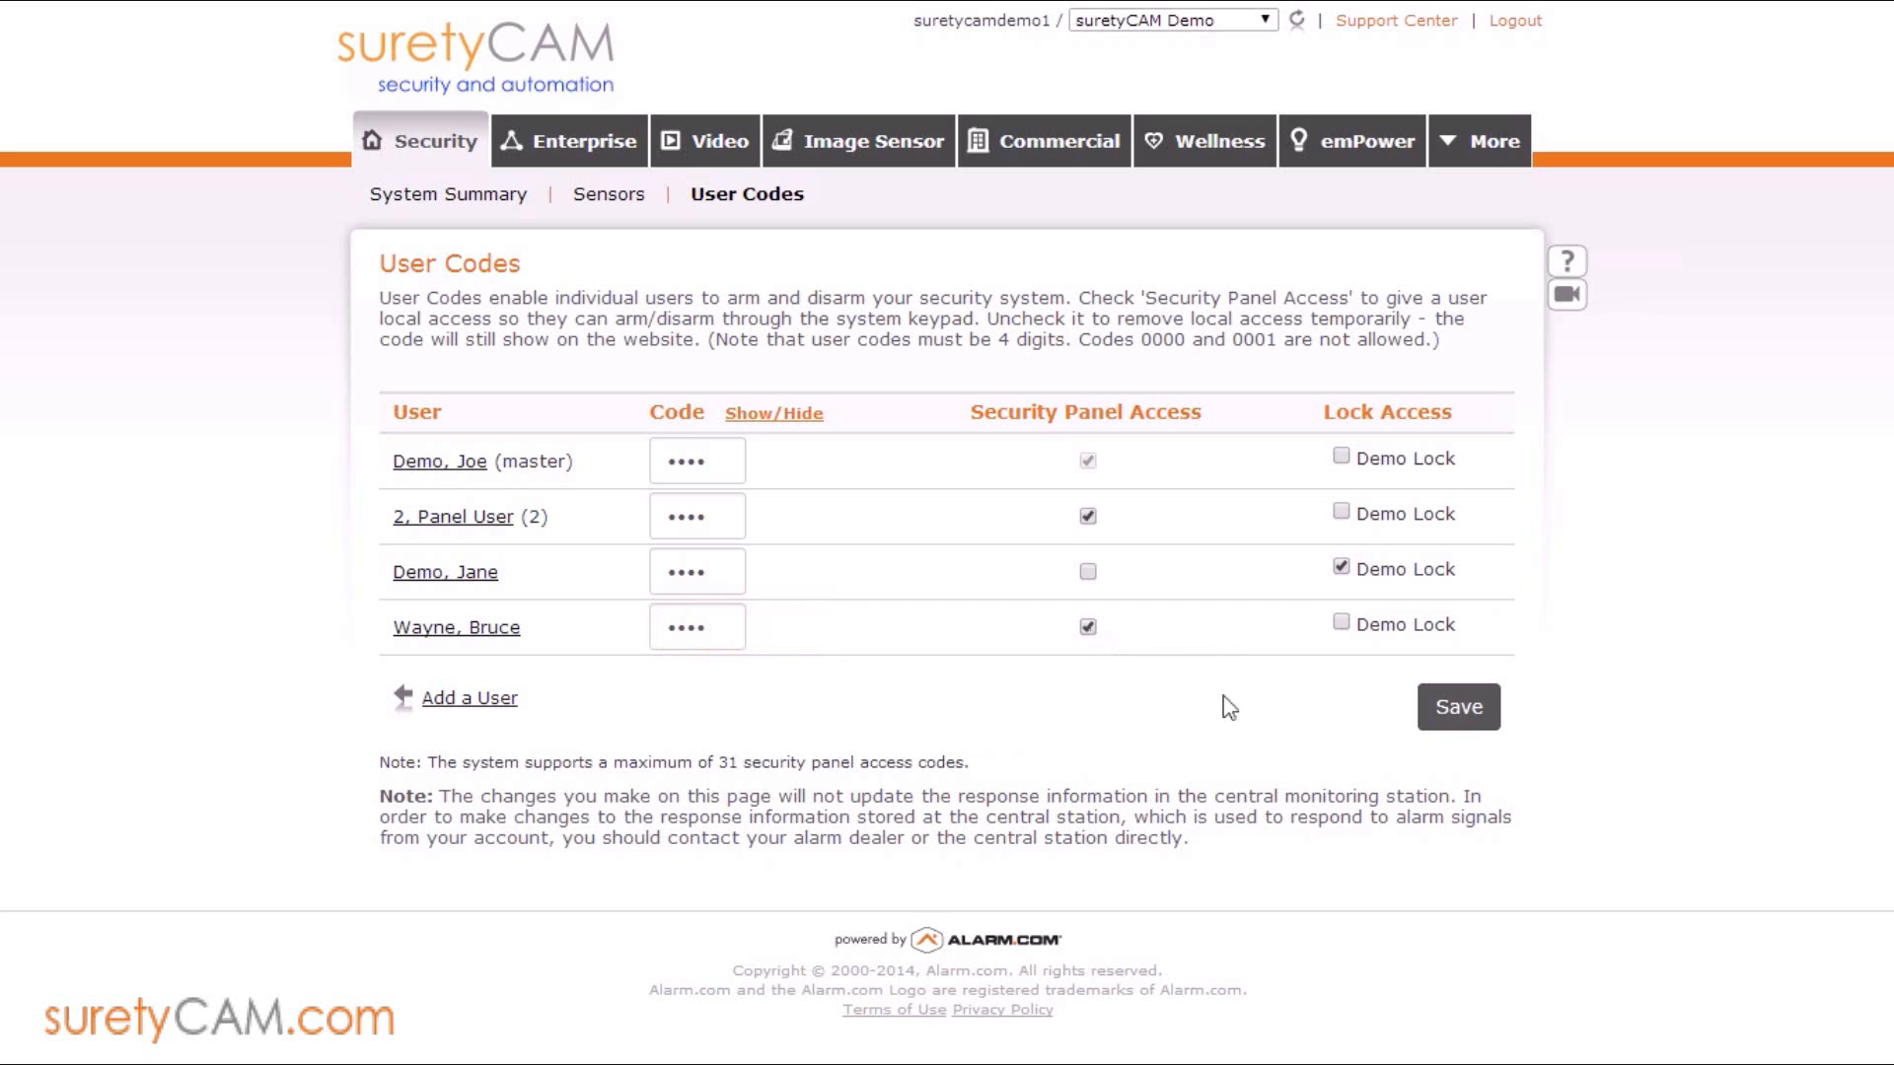
pyautogui.click(1342, 621)
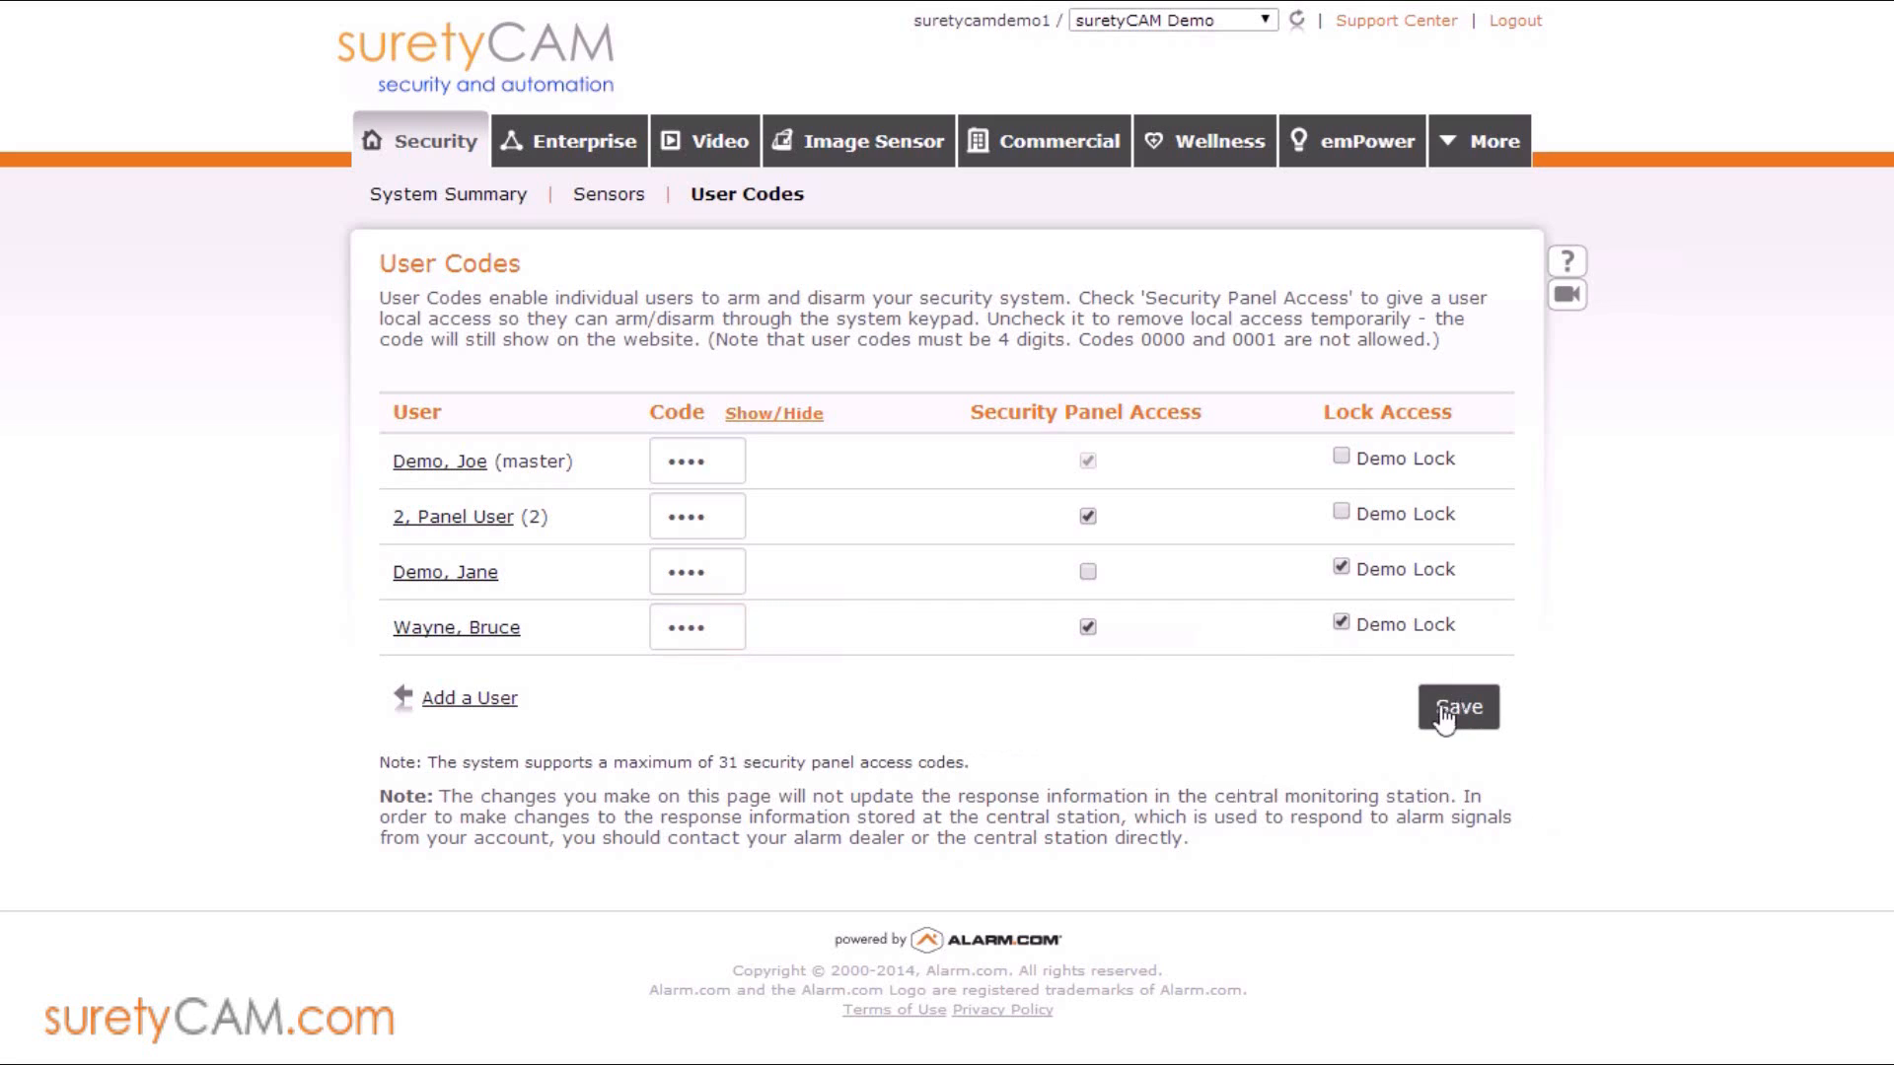
pyautogui.click(1458, 706)
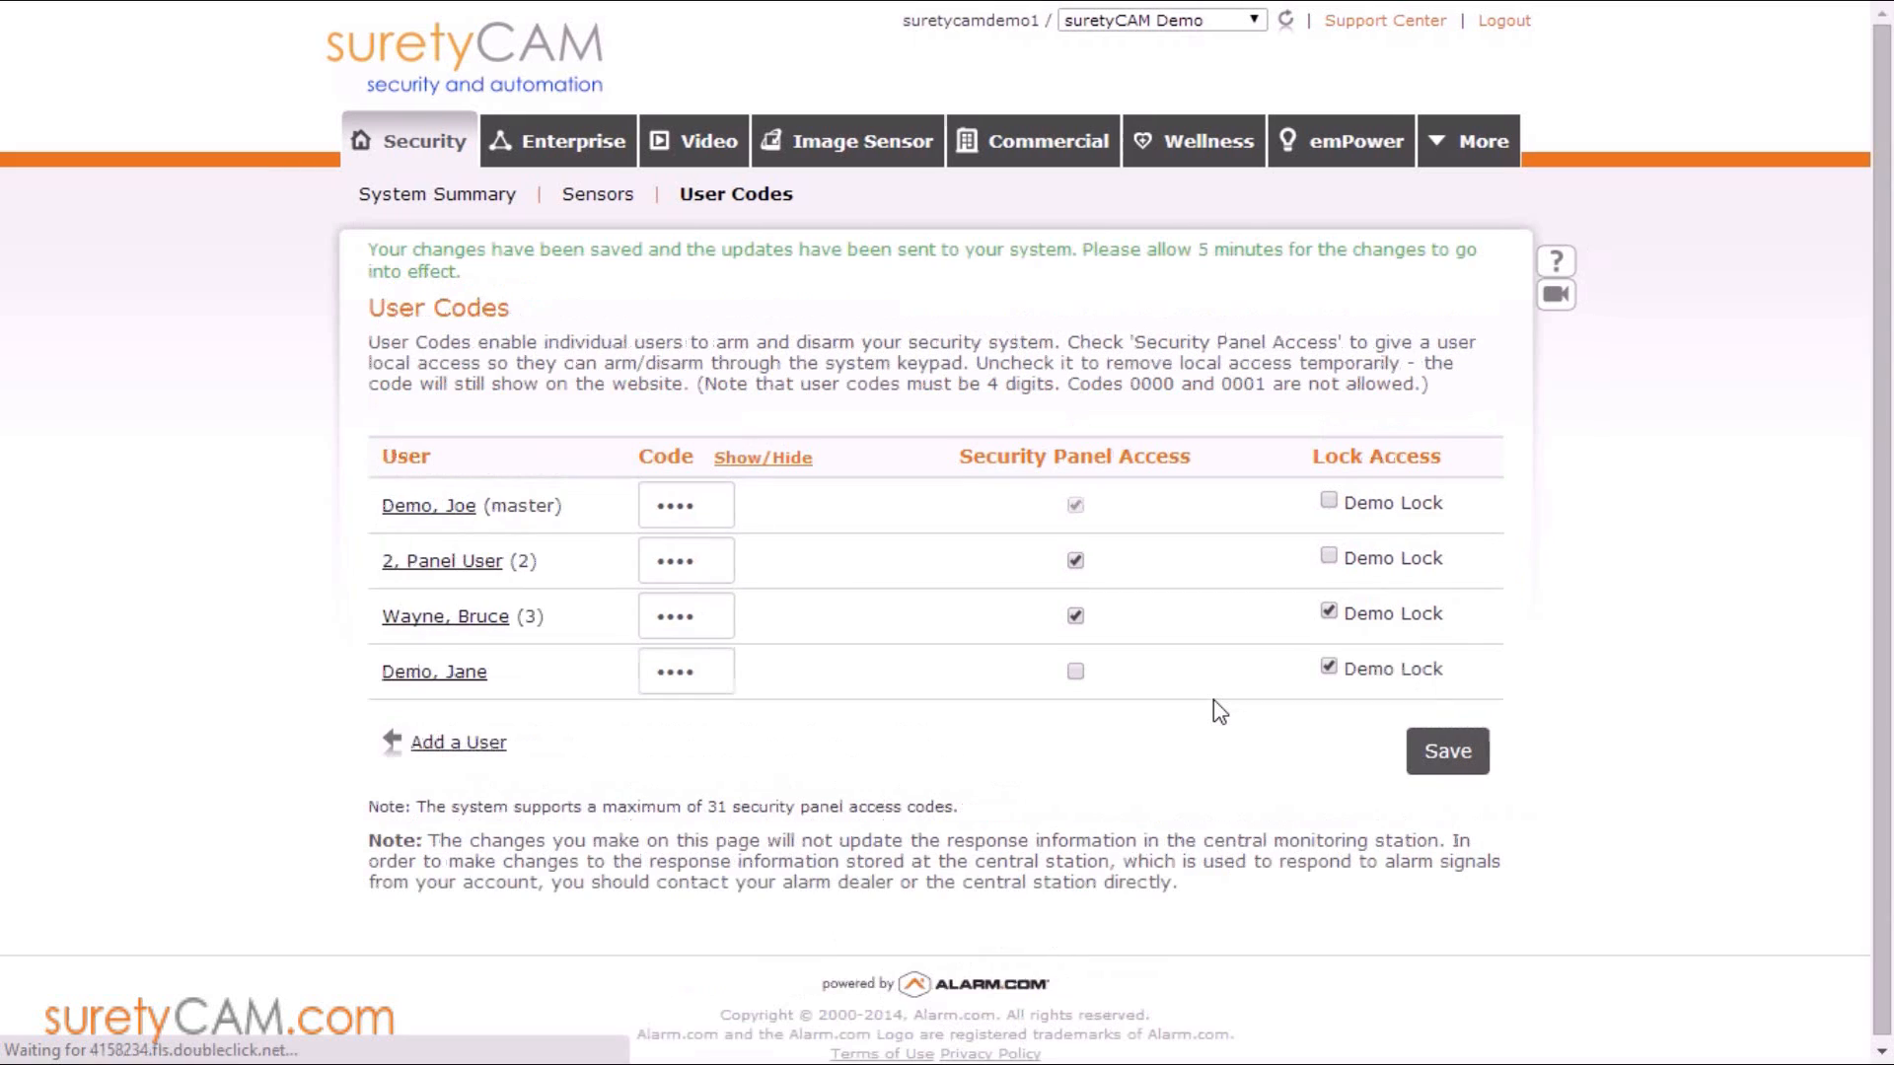